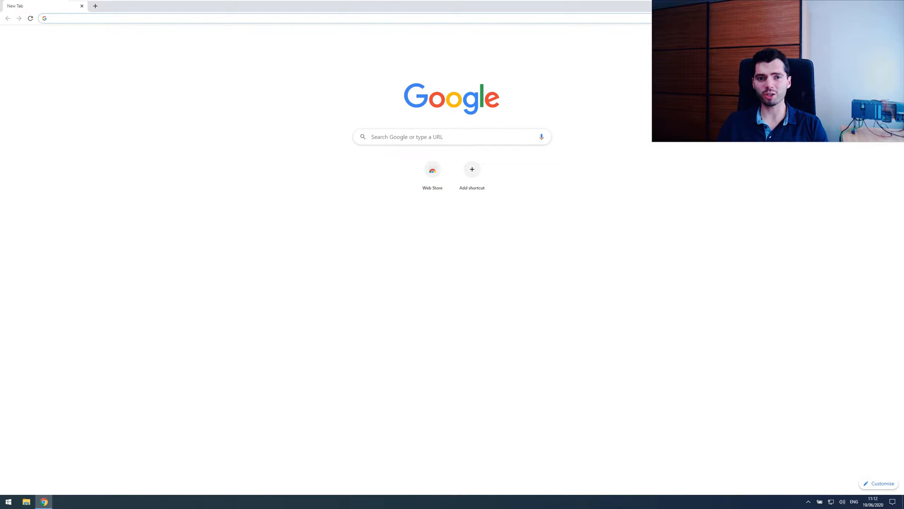
Reach the STEP 7 incl. Safety and WinCC V16 trial download entry via Industry Online Support search.
{"action": "type", "text": "support industry siemens"}
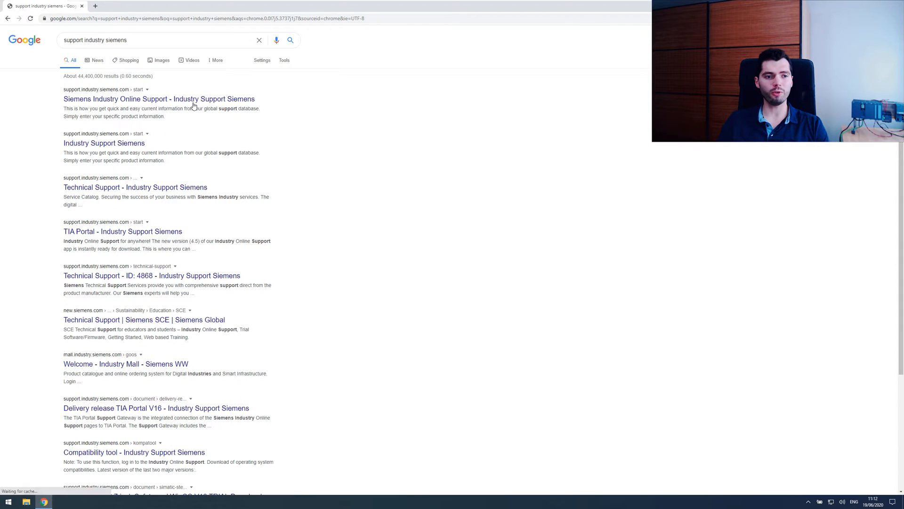
{"action": "left_click", "coordinate": [158, 98]}
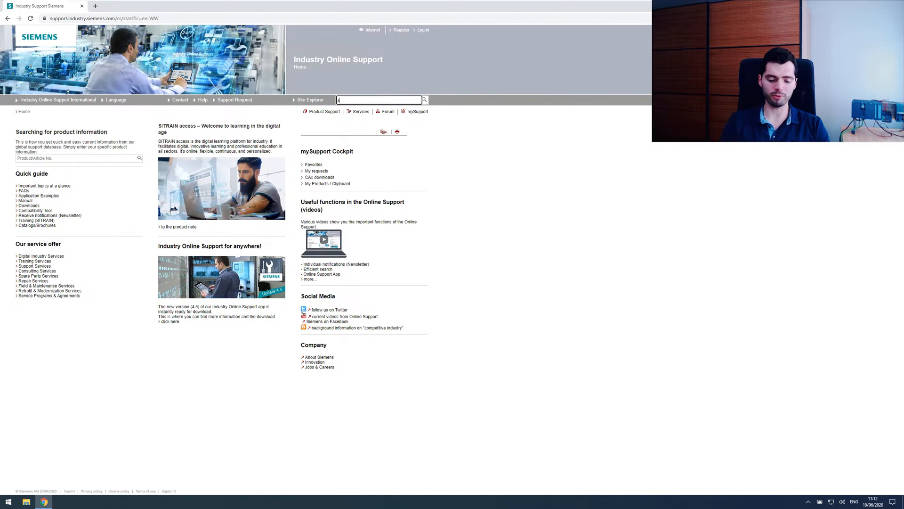
{"action": "type", "text": "step7 v16 down"}
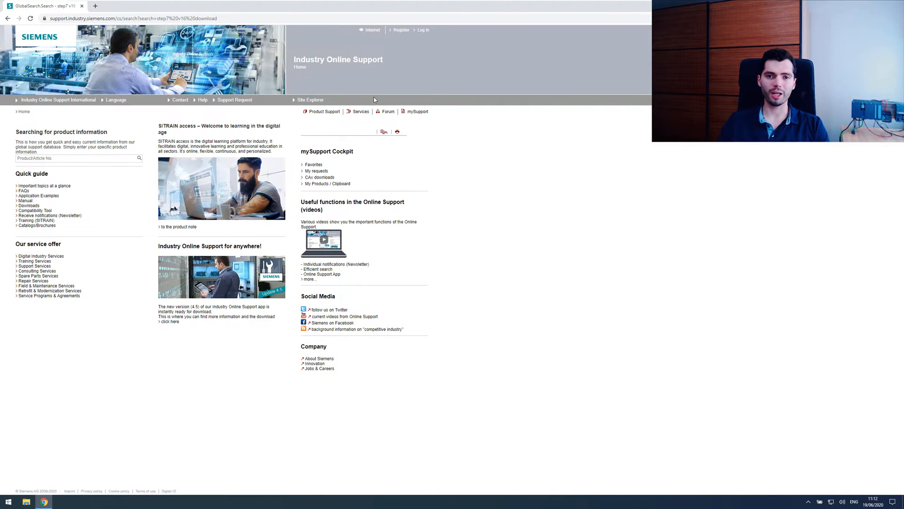
{"action": "mouse_move", "coordinate": [491, 144]}
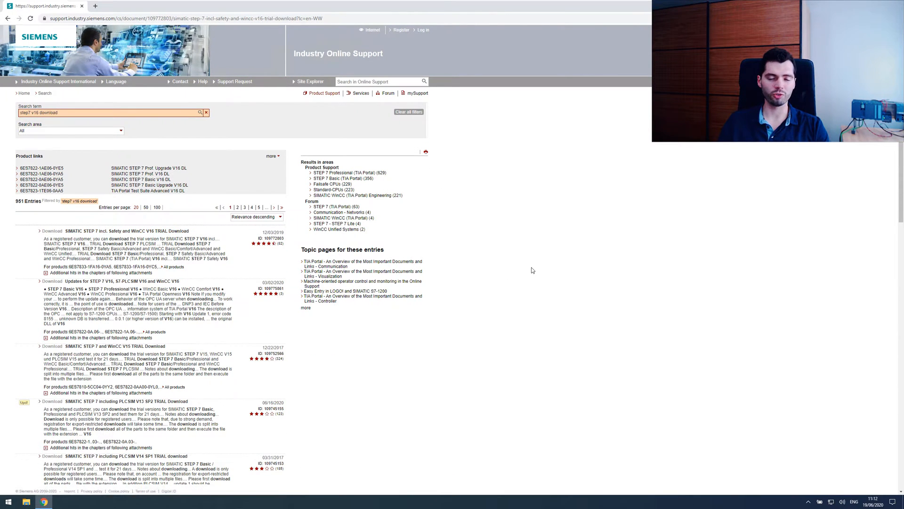
{"action": "left_click", "coordinate": [126, 231]}
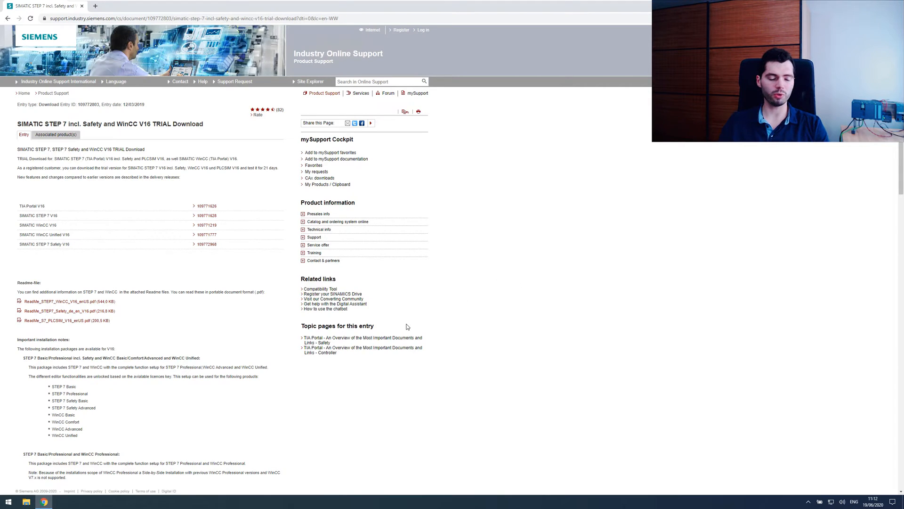
Scroll to the DVD download files and switch to the mounted DVD's Support folder.
{"action": "scroll", "scroll_direction": "down", "scroll_amount": 3}
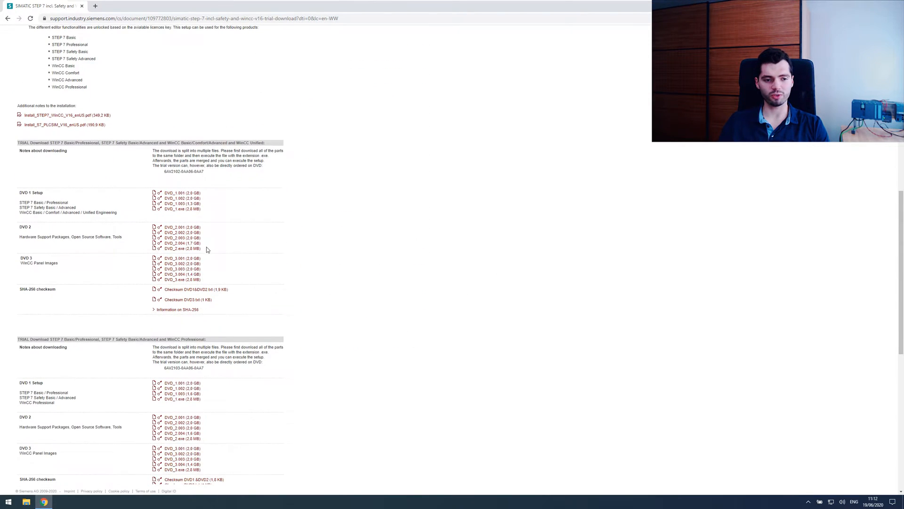
{"action": "scroll", "scroll_direction": "down", "scroll_amount": 3}
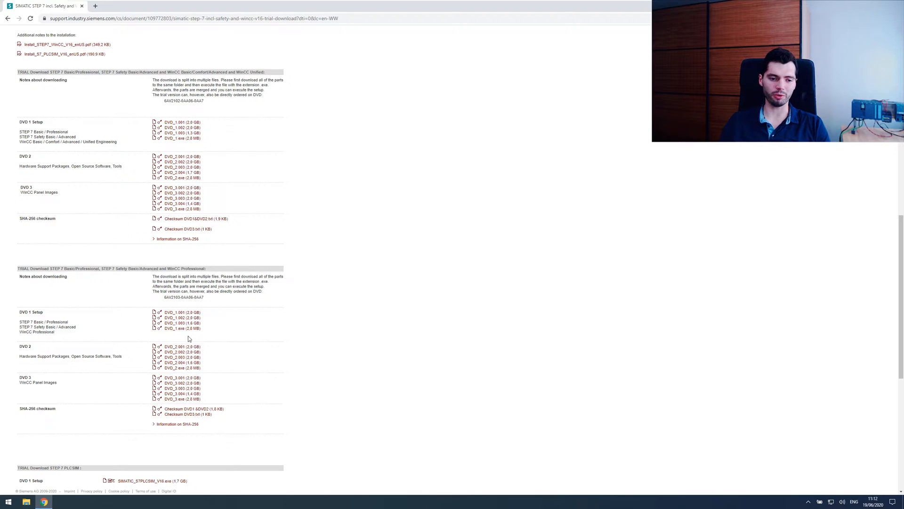
{"action": "left_click", "coordinate": [179, 18]}
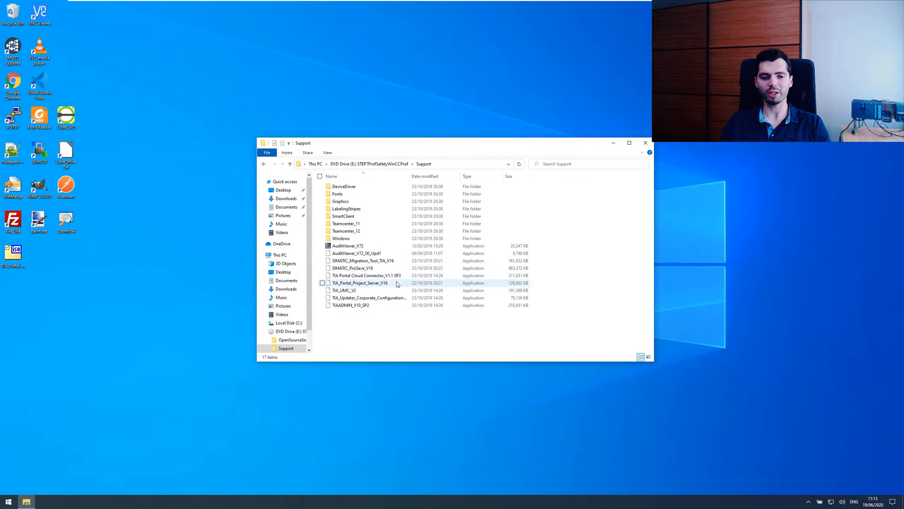
Run TIA_Portal_Project_Server_V16 from the DVD's Support folder.
{"action": "left_click", "coordinate": [358, 282]}
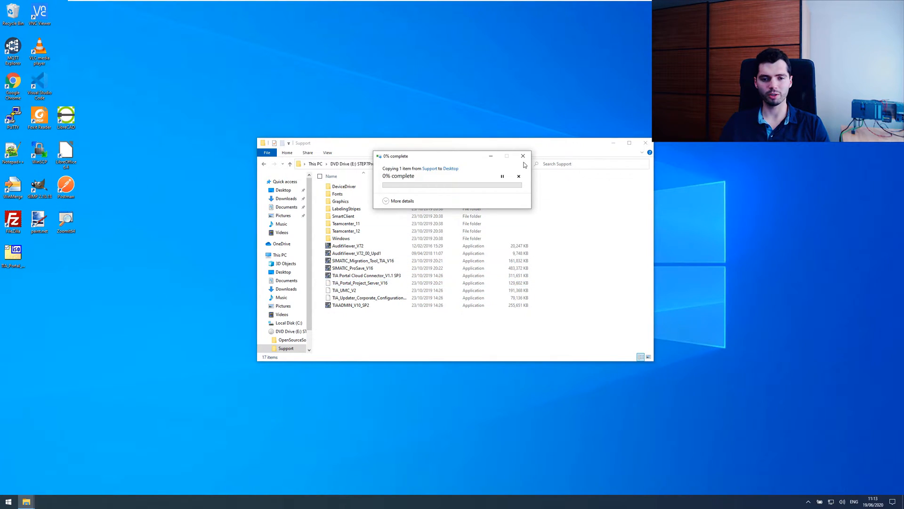
{"action": "left_click", "coordinate": [518, 177]}
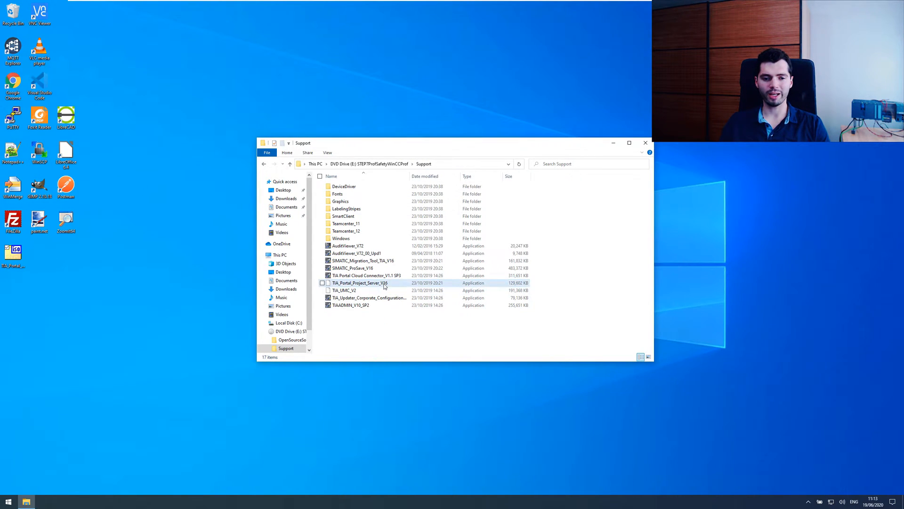
{"action": "left_click", "coordinate": [360, 282]}
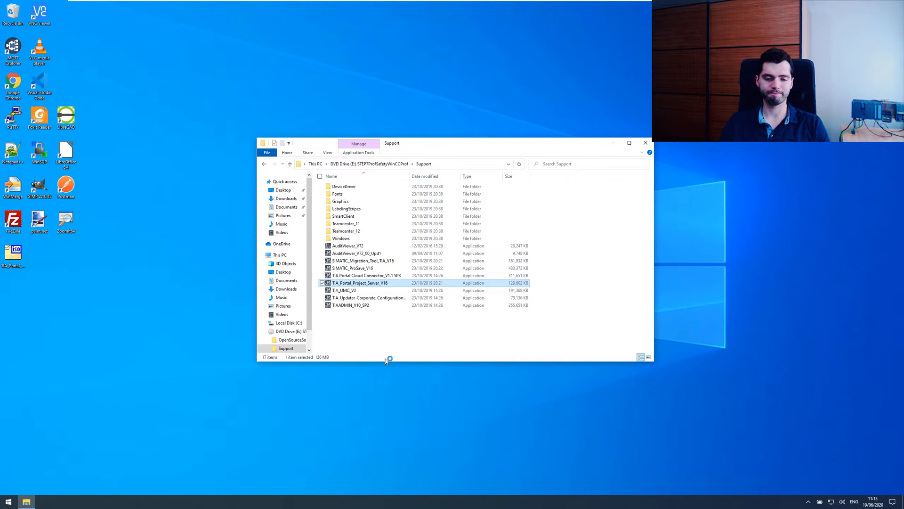
{"action": "mouse_move", "coordinate": [369, 319]}
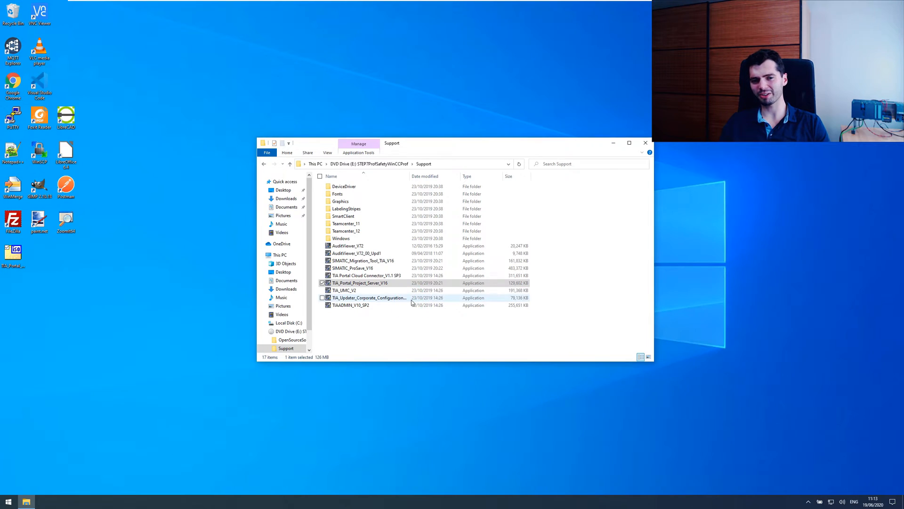
{"action": "double_click", "coordinate": [359, 282]}
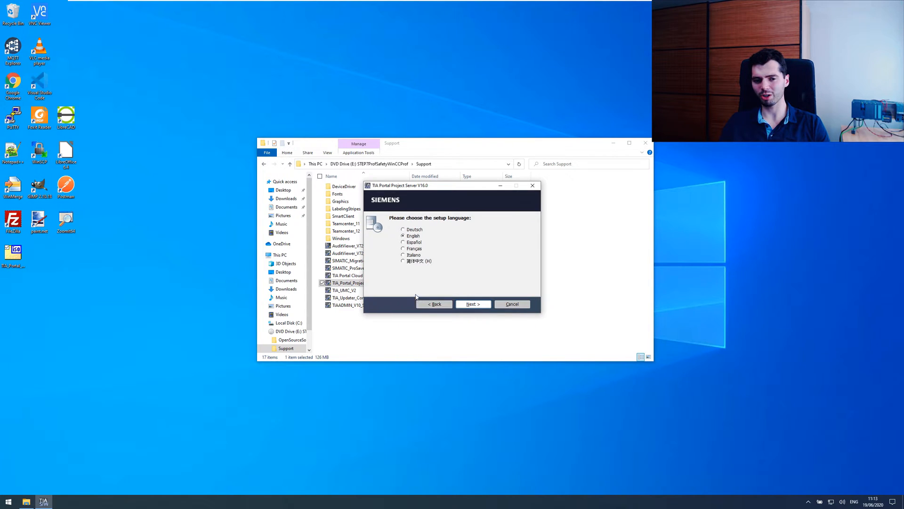
Install Project Server V16 in English, declining the restart, accepting the license, and finish setup.
{"action": "left_click", "coordinate": [471, 304]}
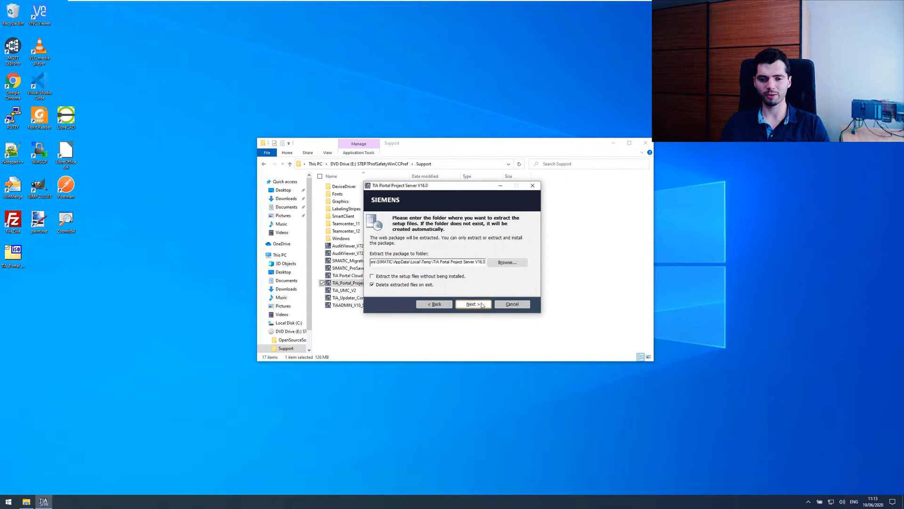
{"action": "left_click", "coordinate": [472, 304]}
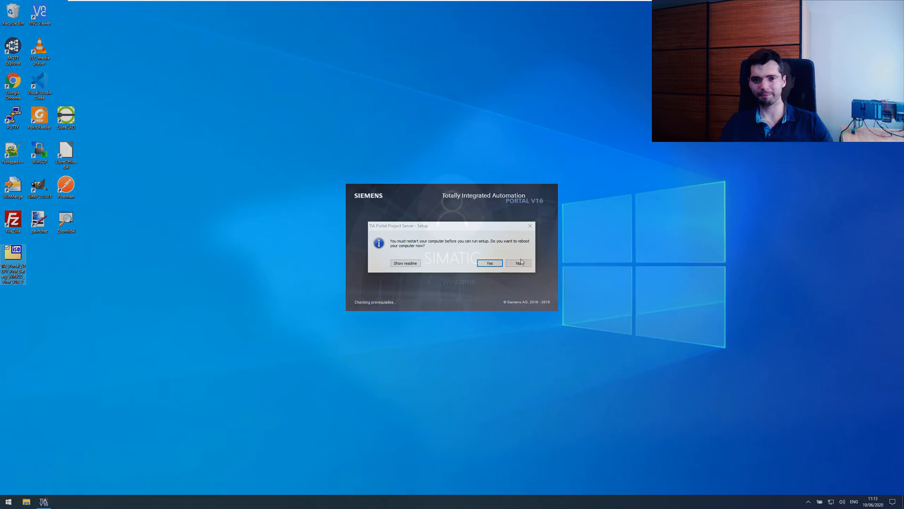
{"action": "left_click", "coordinate": [518, 263]}
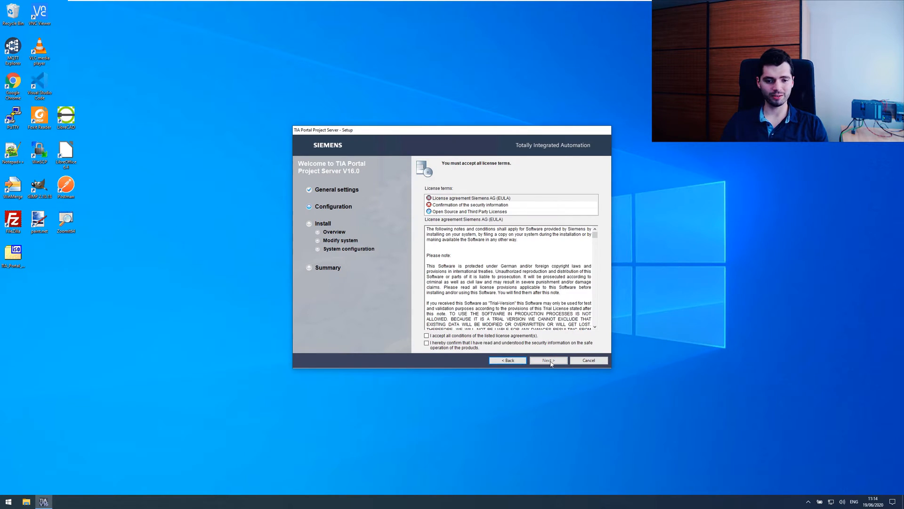
{"action": "left_click", "coordinate": [546, 359]}
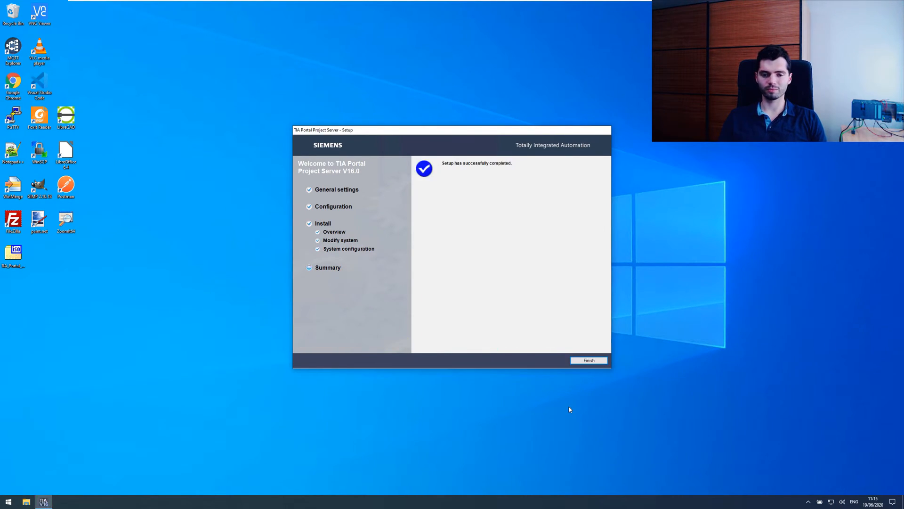
{"action": "mouse_move", "coordinate": [604, 382]}
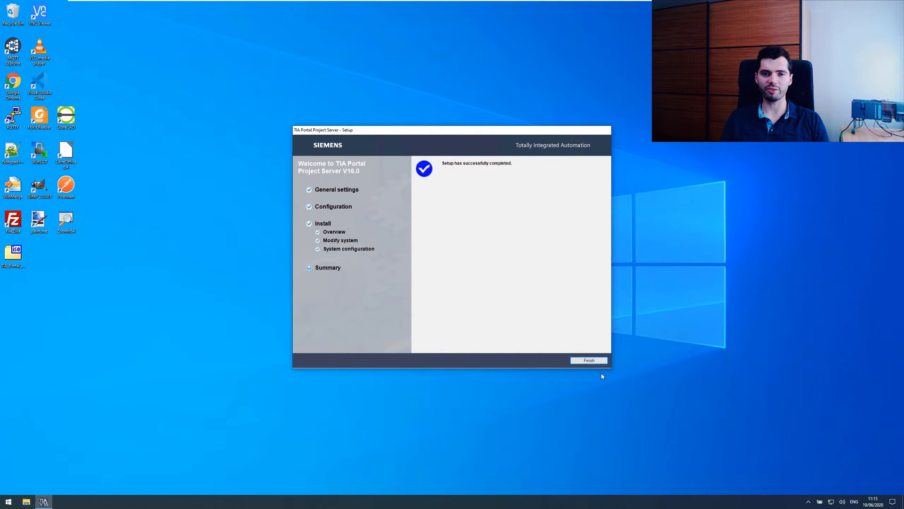
{"action": "left_click", "coordinate": [587, 360]}
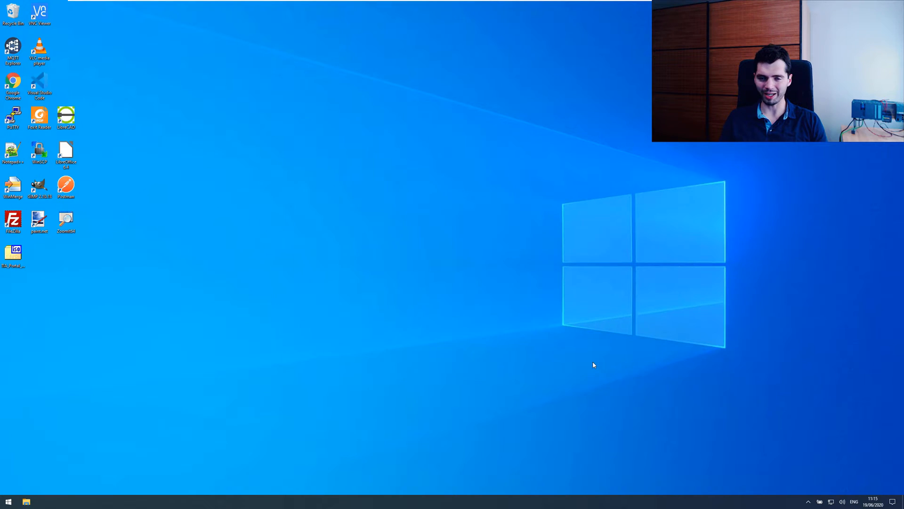
{"action": "mouse_move", "coordinate": [529, 365]}
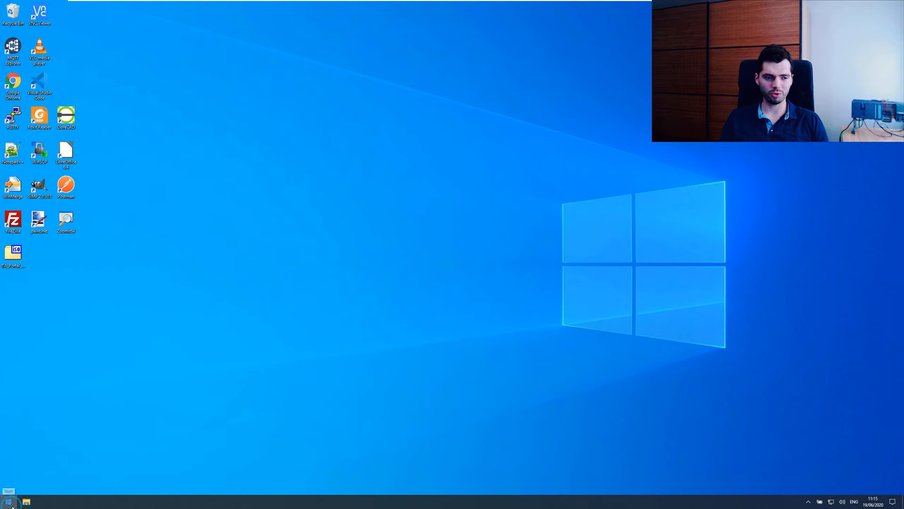
Launch TIA Project Server V16 – Configuration from the Start menu's recently added apps.
{"action": "left_click", "coordinate": [8, 501]}
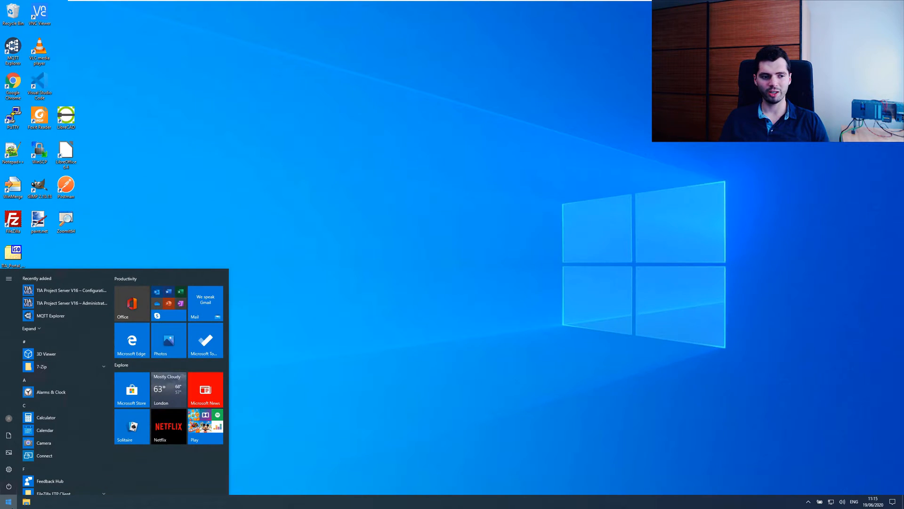
{"action": "mouse_move", "coordinate": [46, 353]}
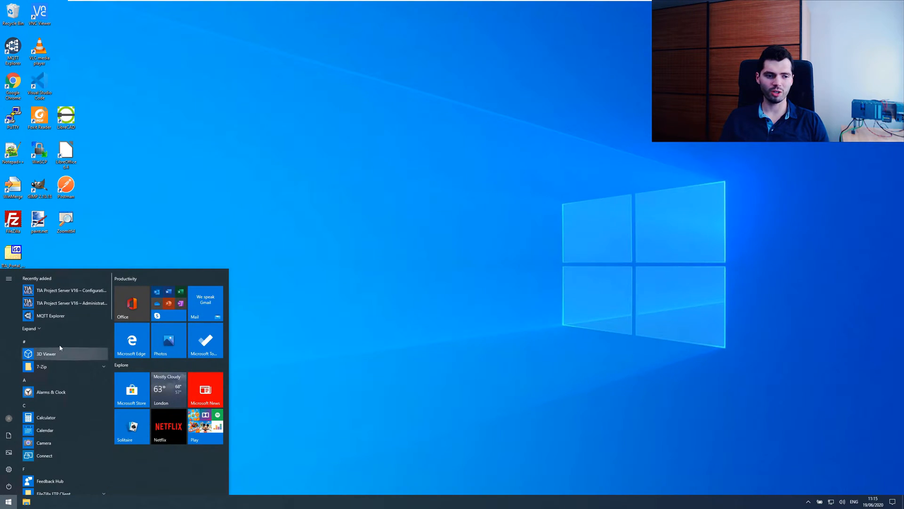
{"action": "mouse_move", "coordinate": [72, 290]}
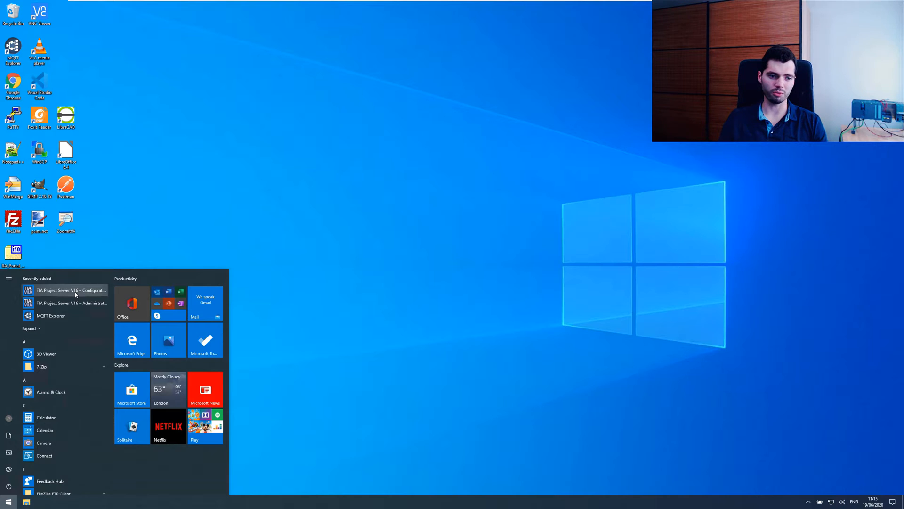
{"action": "left_click", "coordinate": [72, 290]}
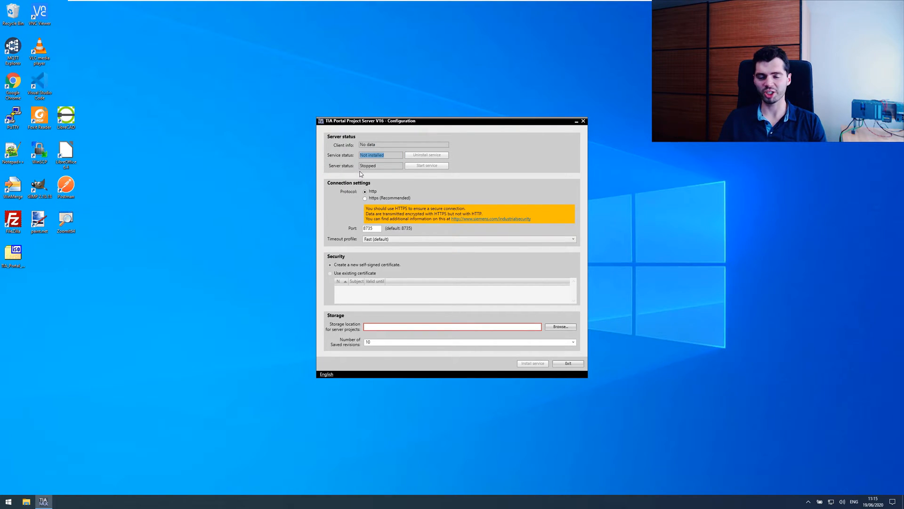
Create a new Projects folder on C: and set it as the server project storage location.
{"action": "left_click", "coordinate": [379, 165]}
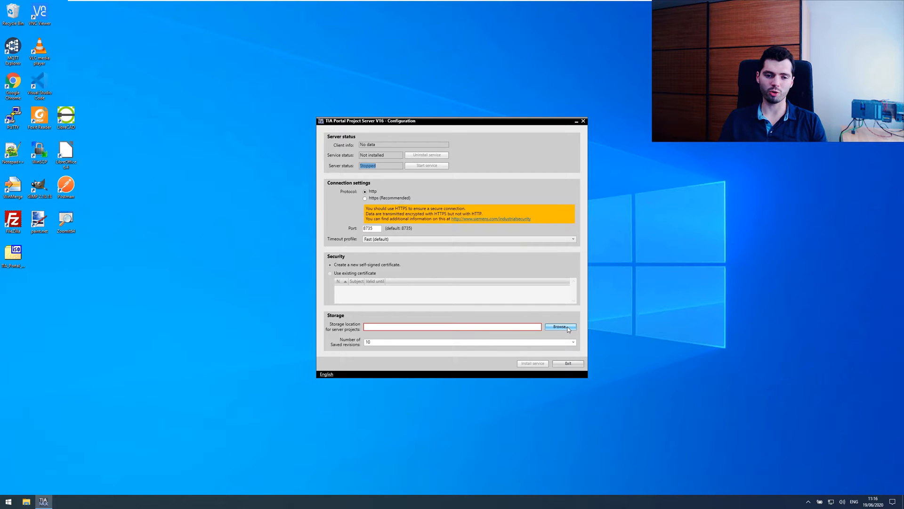
{"action": "left_click", "coordinate": [559, 327]}
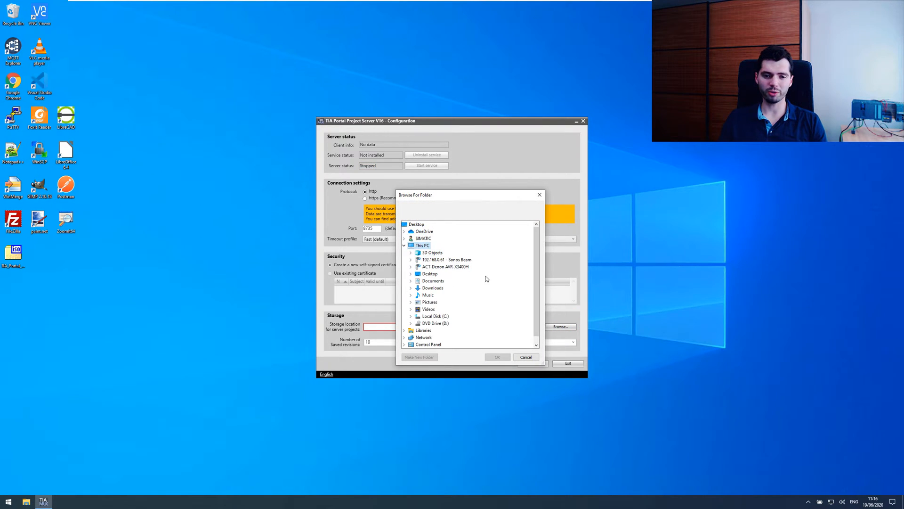
{"action": "left_click", "coordinate": [411, 317]}
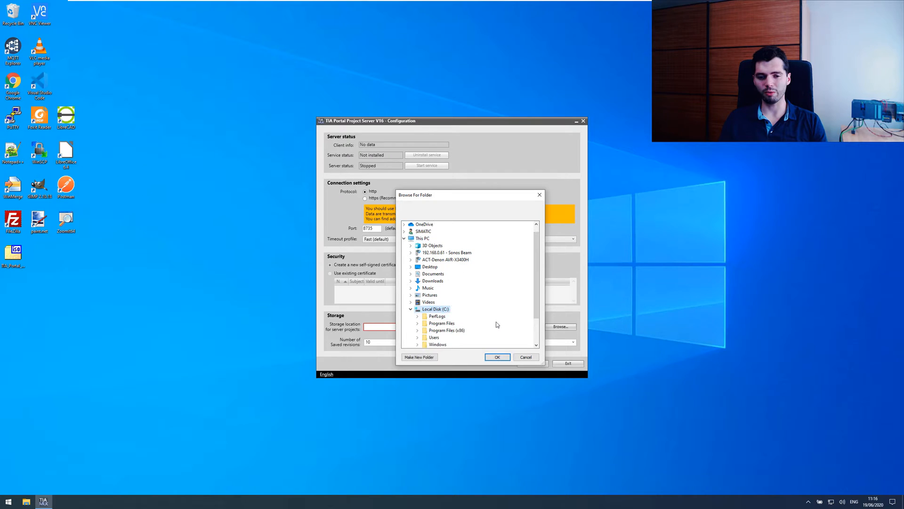
{"action": "left_click", "coordinate": [419, 356]}
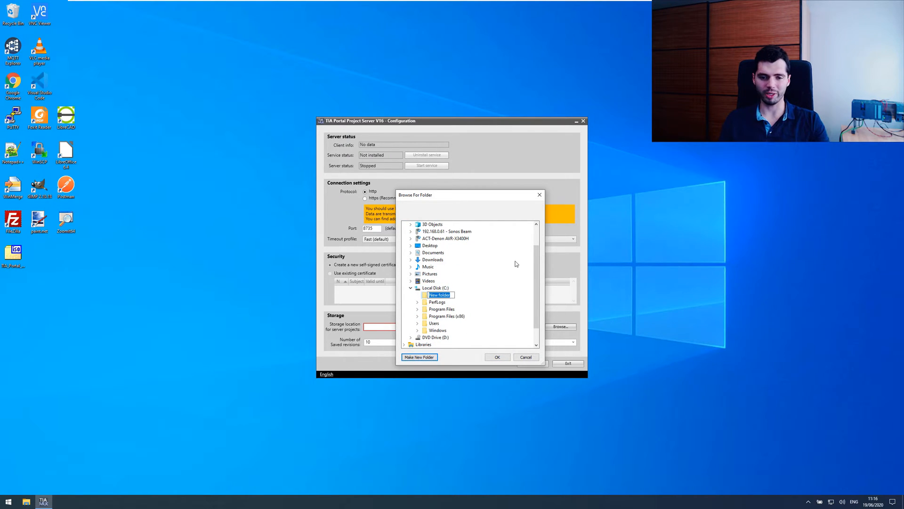
{"action": "type", "text": "Projects"}
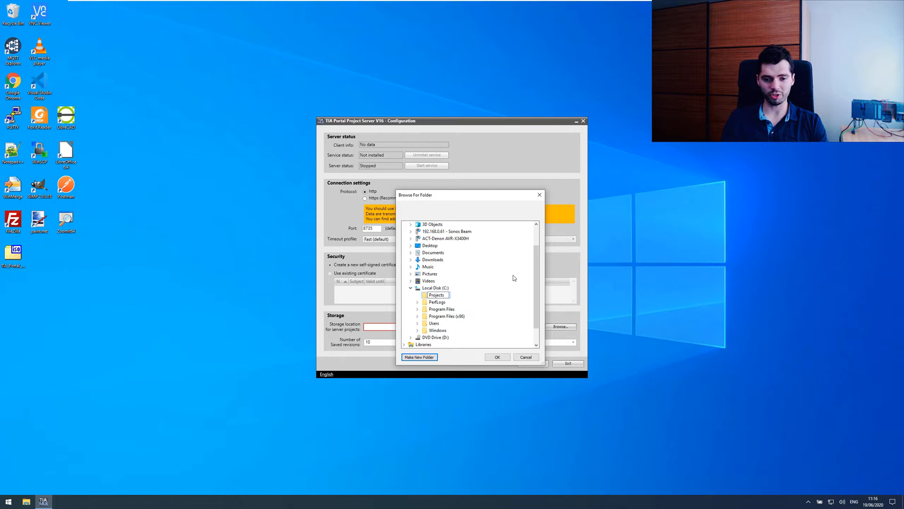
{"action": "left_click", "coordinate": [497, 357]}
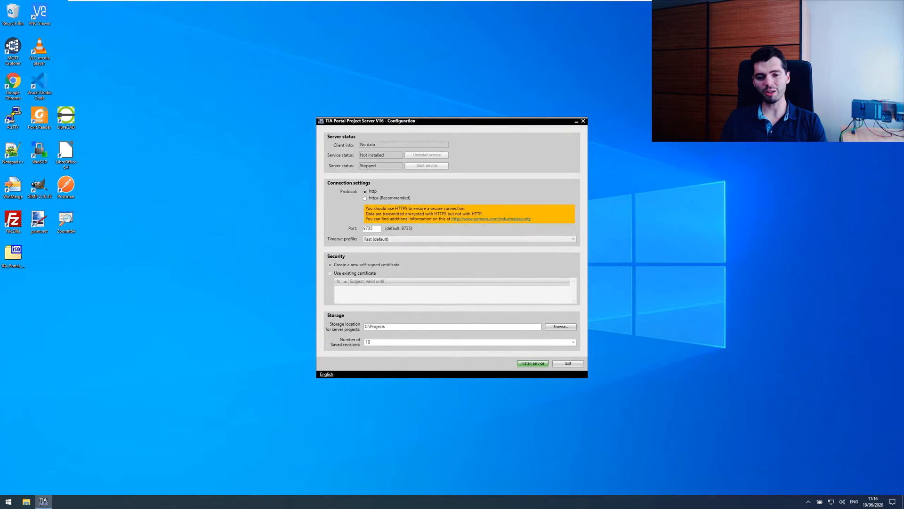
Set saved revisions per project to 25 and select the HTTPS protocol.
{"action": "left_click", "coordinate": [573, 341]}
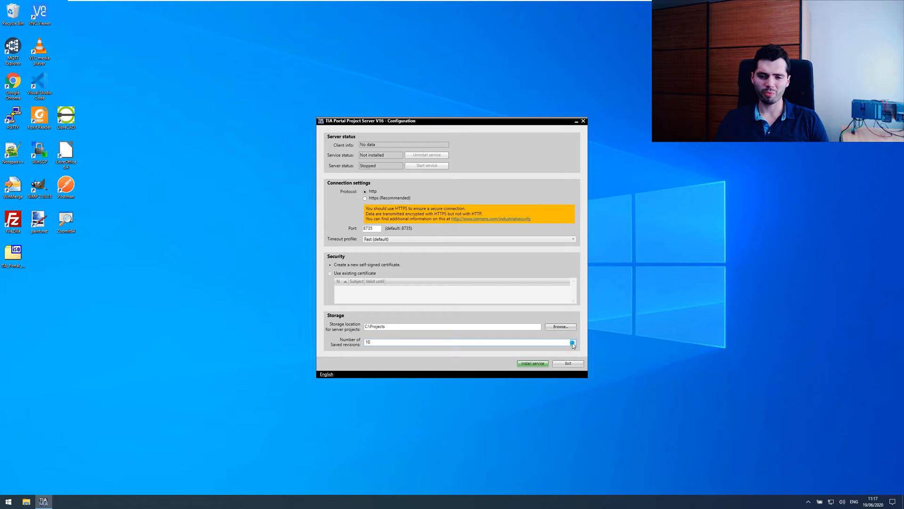
{"action": "left_click", "coordinate": [572, 341]}
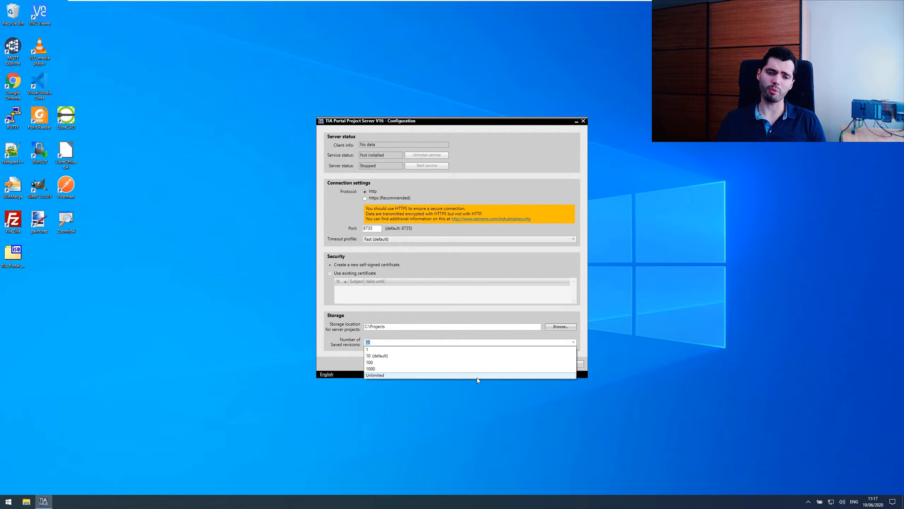
{"action": "left_click", "coordinate": [378, 355]}
{"action": "type", "text": "25"}
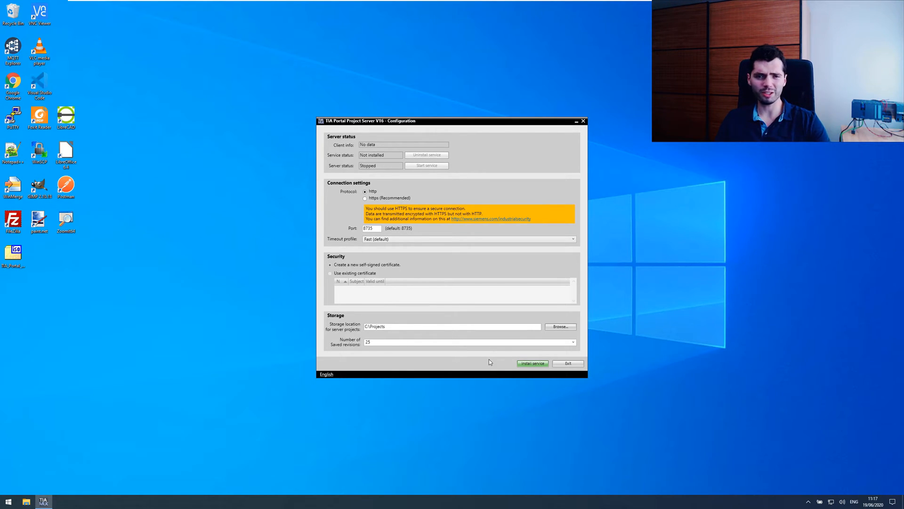
{"action": "mouse_move", "coordinate": [361, 220]}
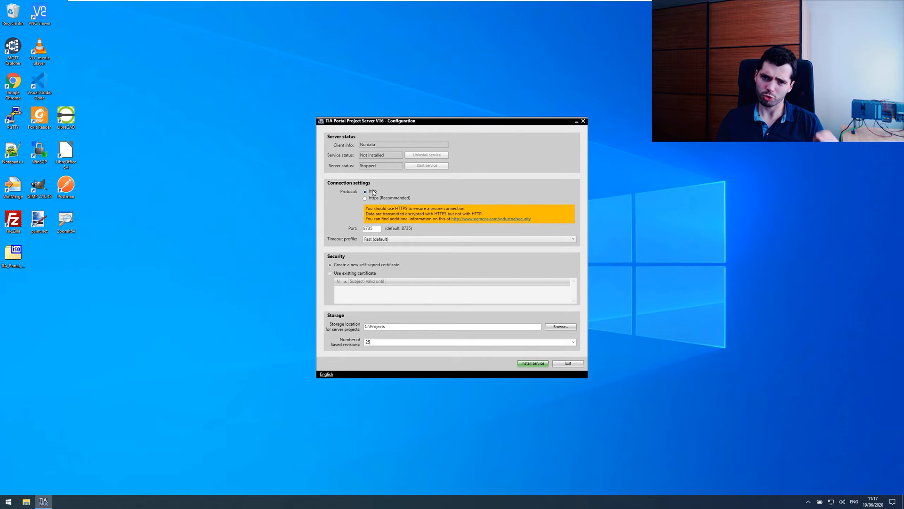
{"action": "left_click", "coordinate": [366, 198]}
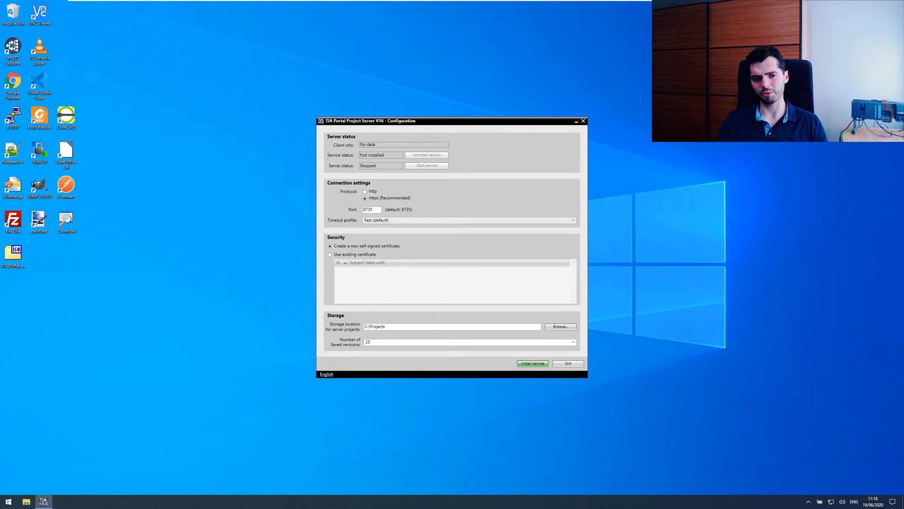
Keep HTTPS on port 8735 with 'Create a new self-signed certificate' selected.
{"action": "left_click", "coordinate": [571, 220]}
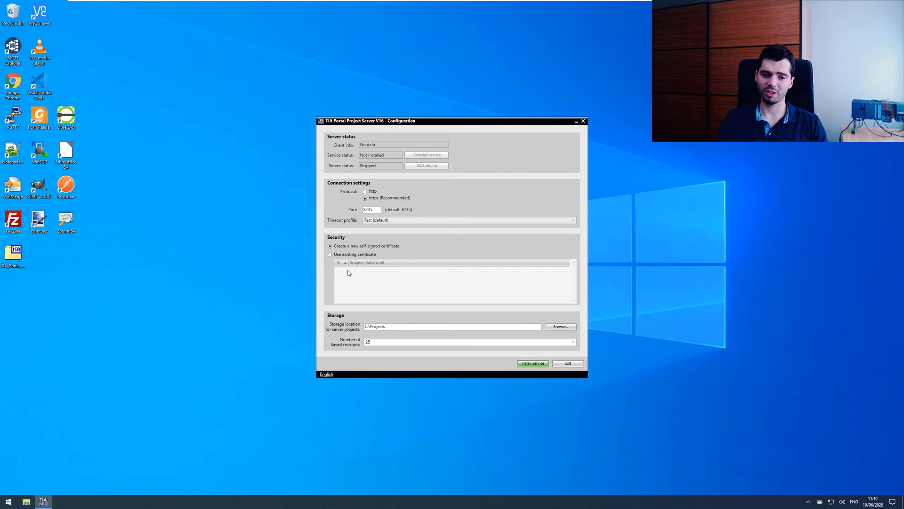
{"action": "mouse_move", "coordinate": [380, 285]}
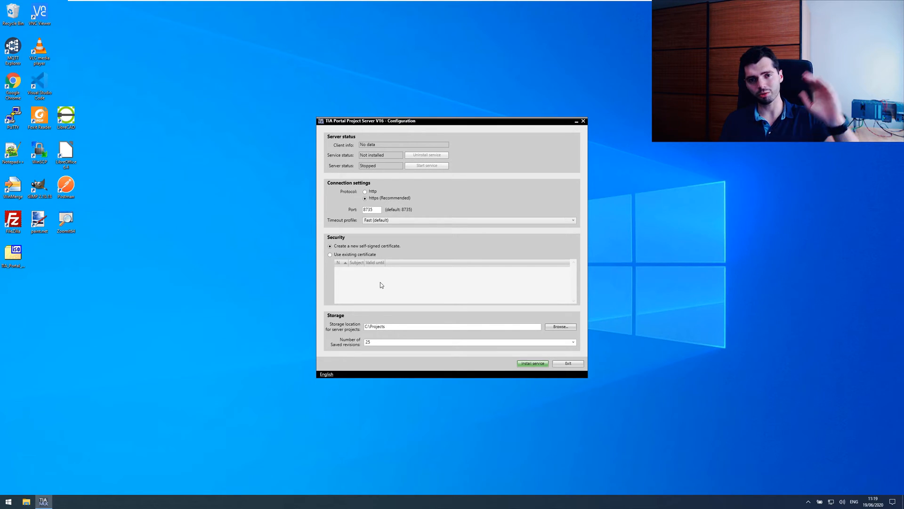
{"action": "mouse_move", "coordinate": [405, 272]}
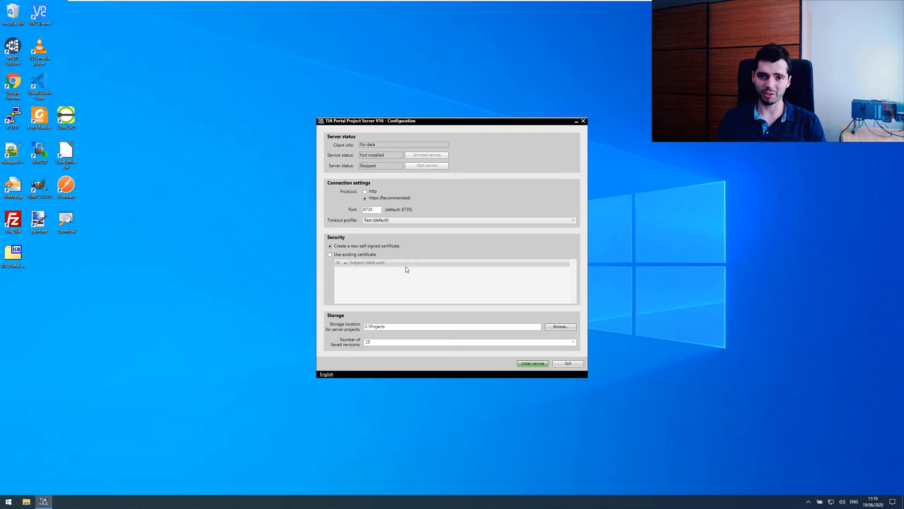
{"action": "mouse_move", "coordinate": [479, 361]}
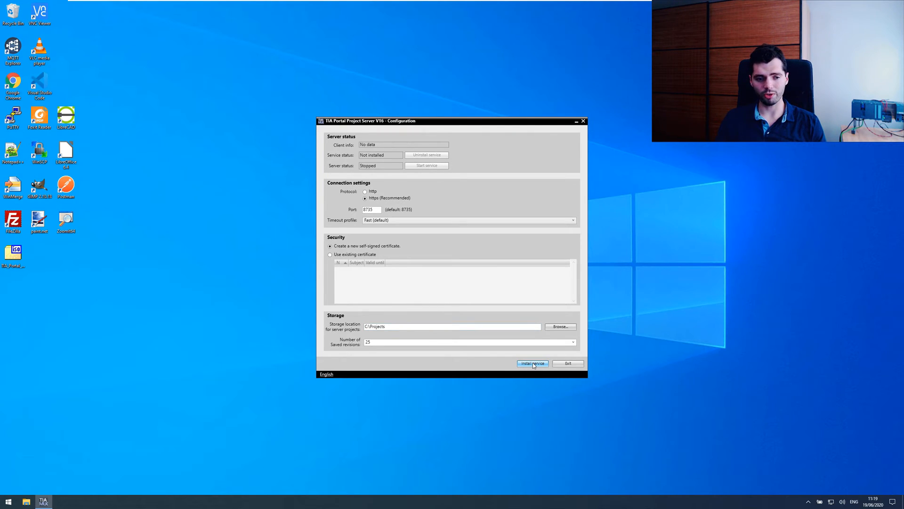
Install the Project Server service with the configured settings, finishing with one warning.
{"action": "left_click", "coordinate": [532, 363]}
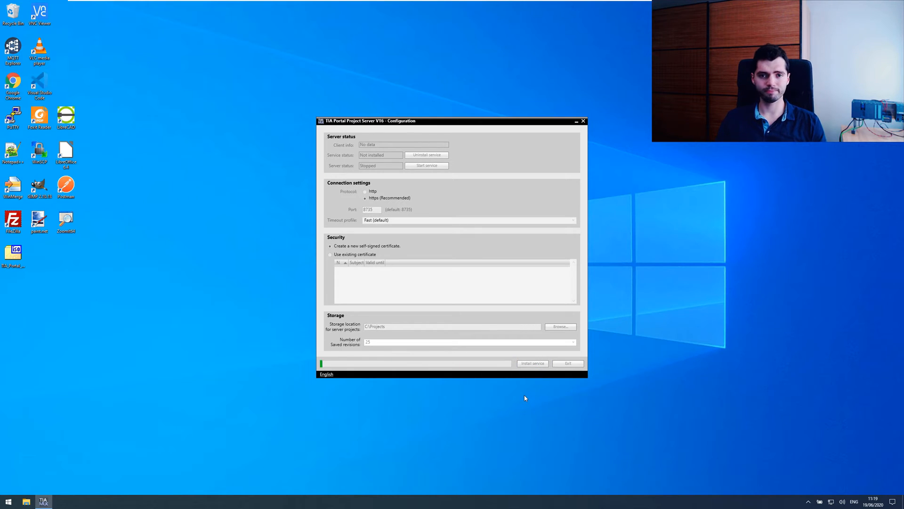
{"action": "mouse_move", "coordinate": [497, 394]}
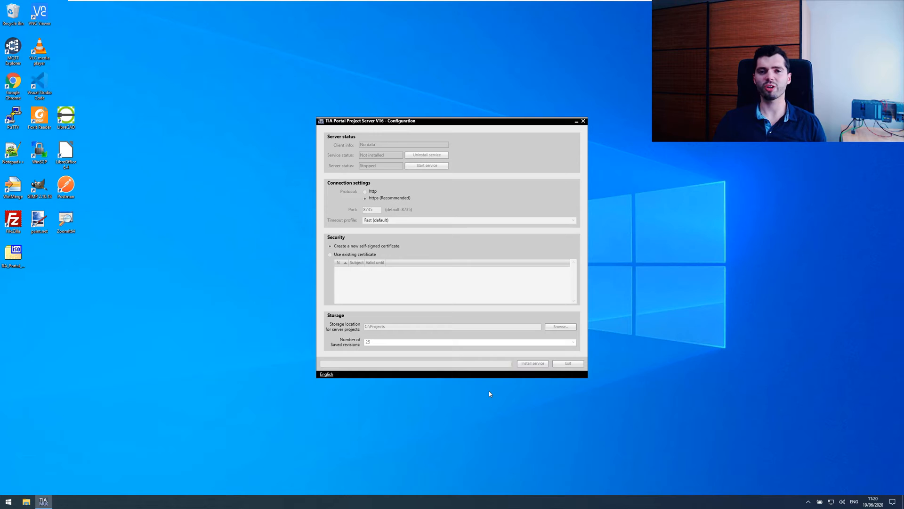
{"action": "left_click", "coordinate": [531, 363]}
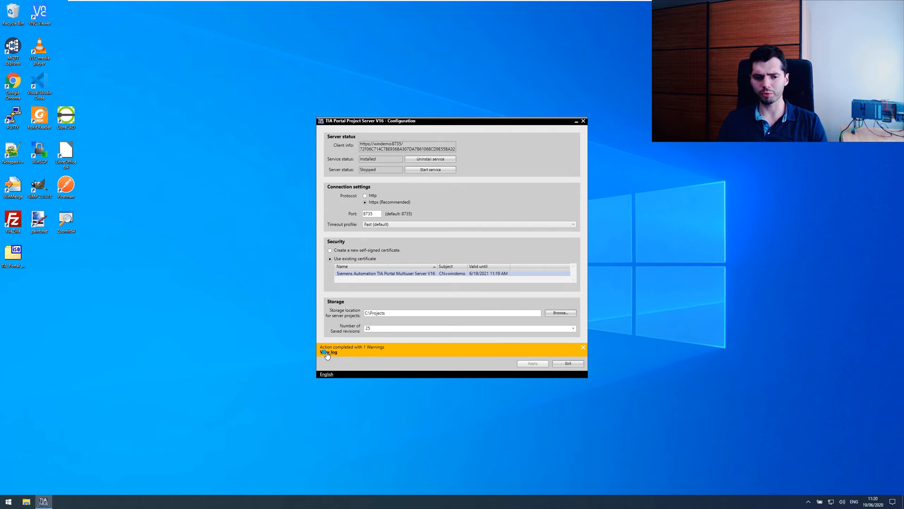
Locate the log warning with server URL and certificate fingerprint, then save the log as ServerConfiguration on the Desktop.
{"action": "left_click", "coordinate": [328, 353]}
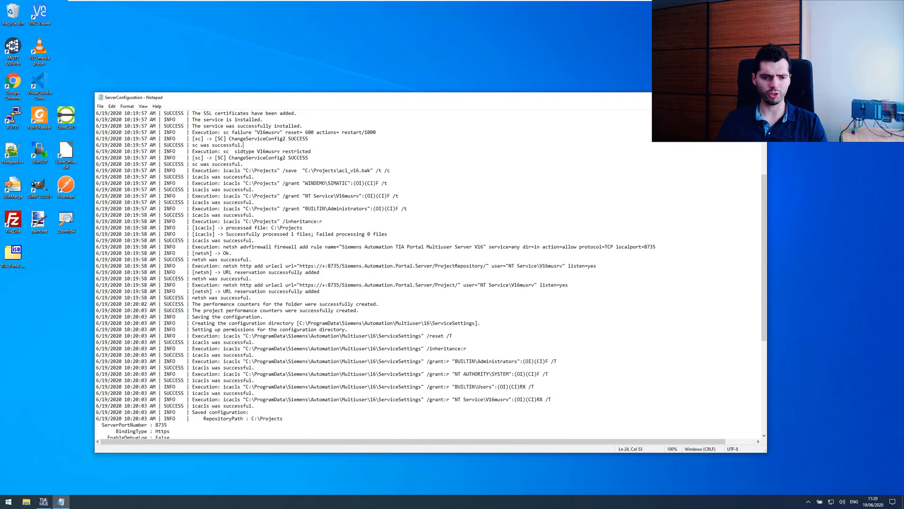
{"action": "type", "text": "warning"}
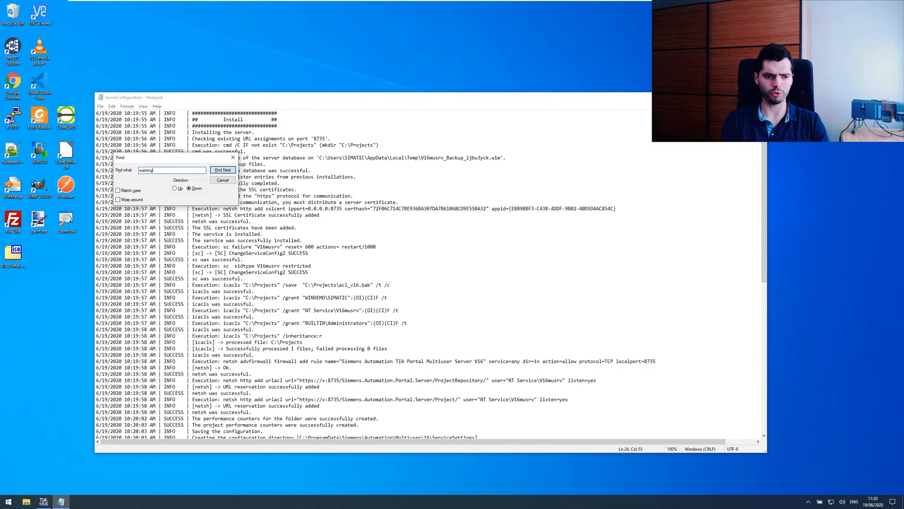
{"action": "left_click", "coordinate": [222, 170]}
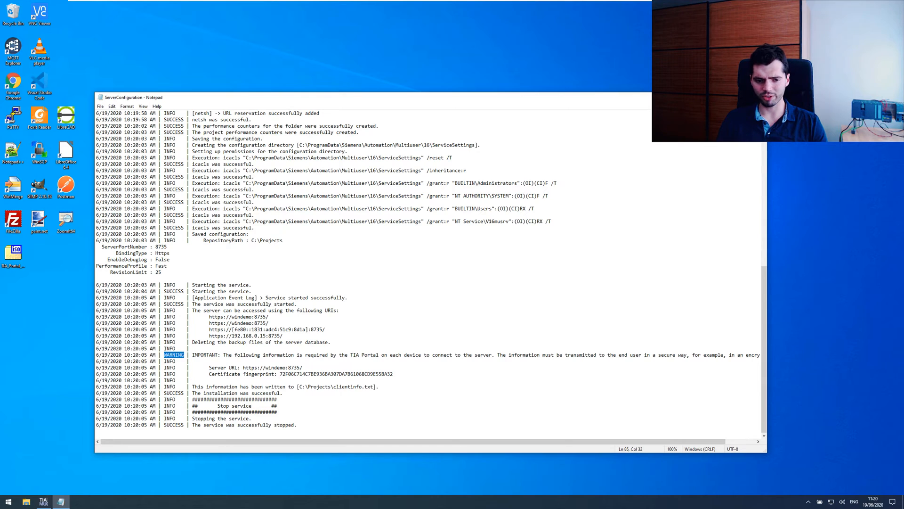
{"action": "left_click_drag", "start_coordinate": [253, 373], "coordinate": [394, 374]}
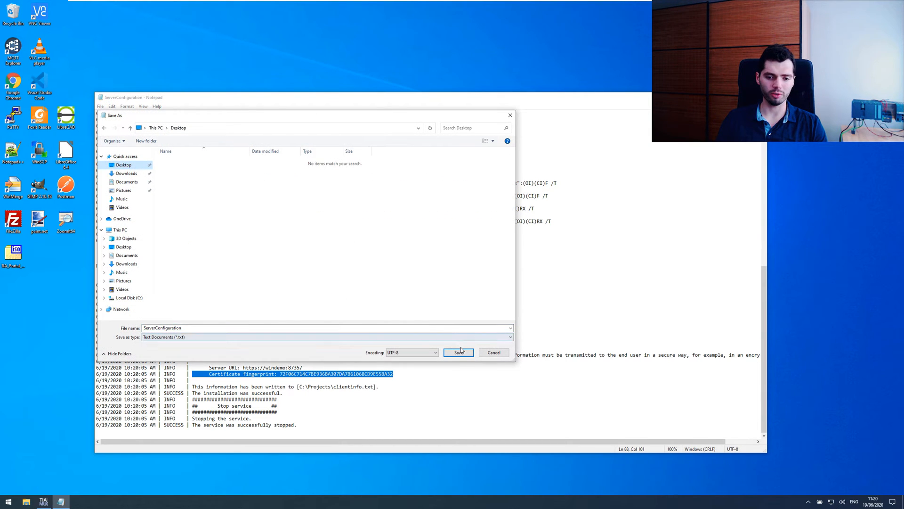
{"action": "left_click", "coordinate": [458, 353]}
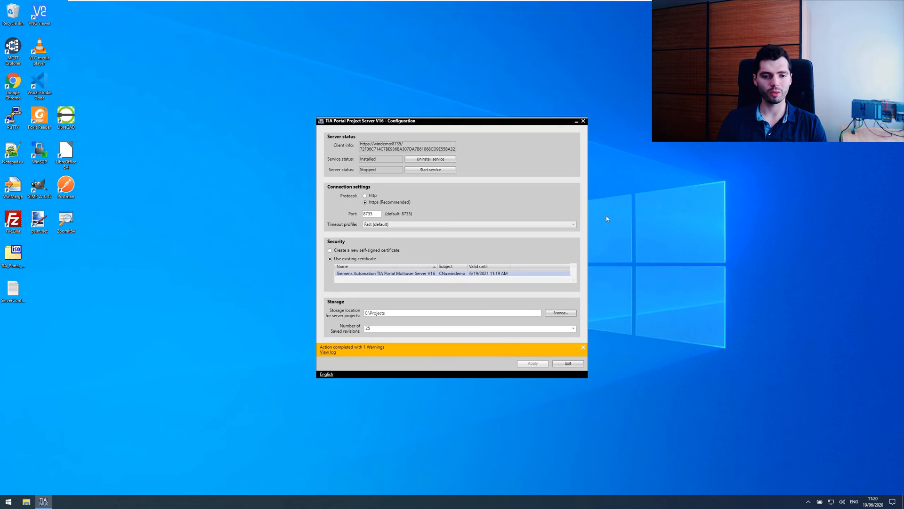
{"action": "mouse_move", "coordinate": [404, 182]}
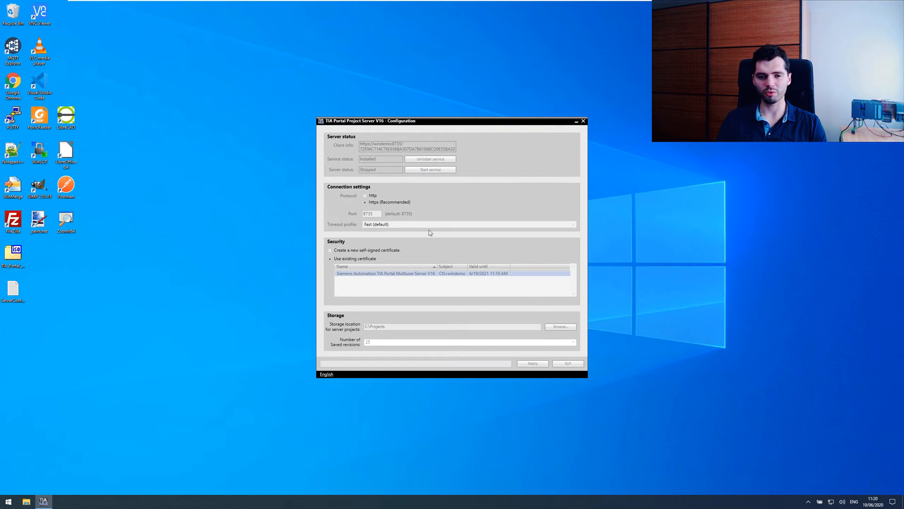
Start the Project Server service and exit the configuration tool.
{"action": "left_click", "coordinate": [430, 169]}
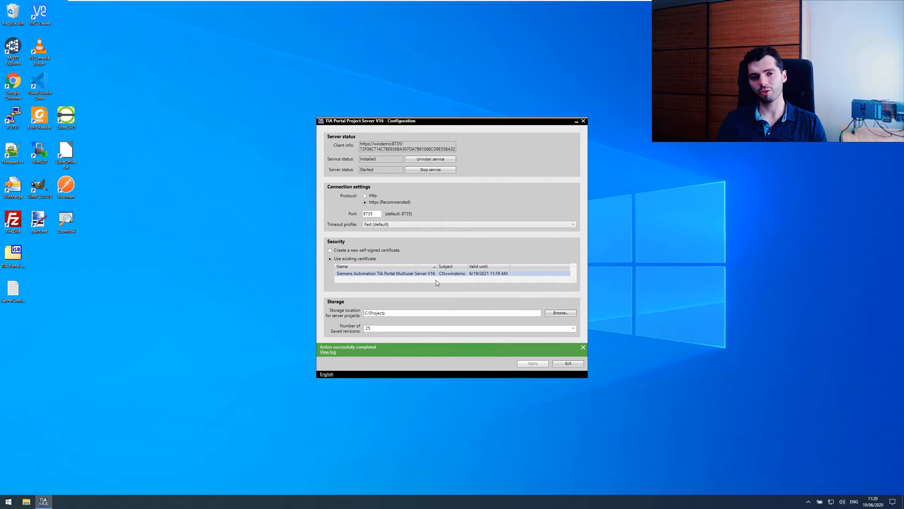
{"action": "mouse_move", "coordinate": [455, 208]}
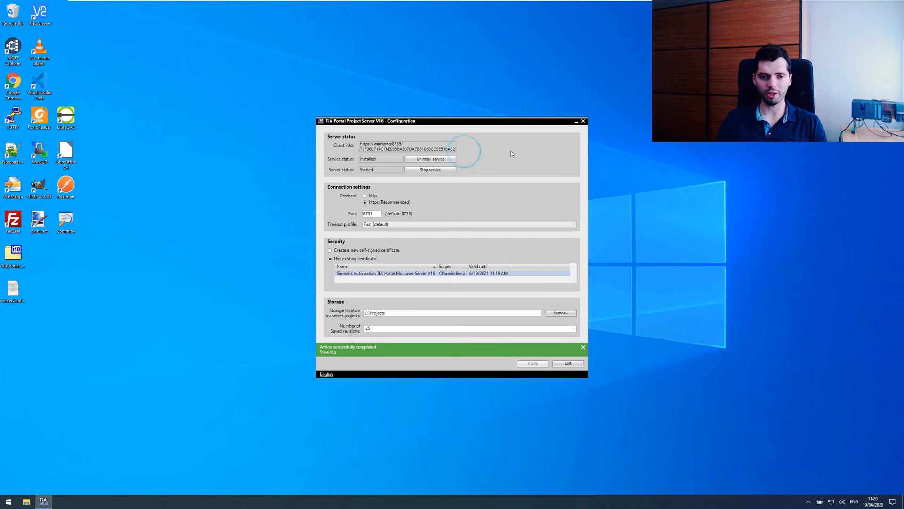
{"action": "mouse_move", "coordinate": [511, 169]}
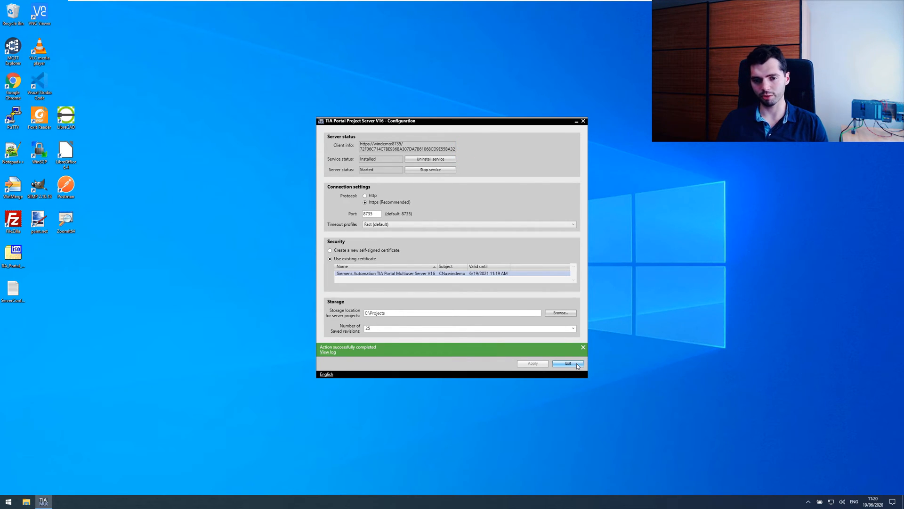
{"action": "left_click", "coordinate": [568, 363]}
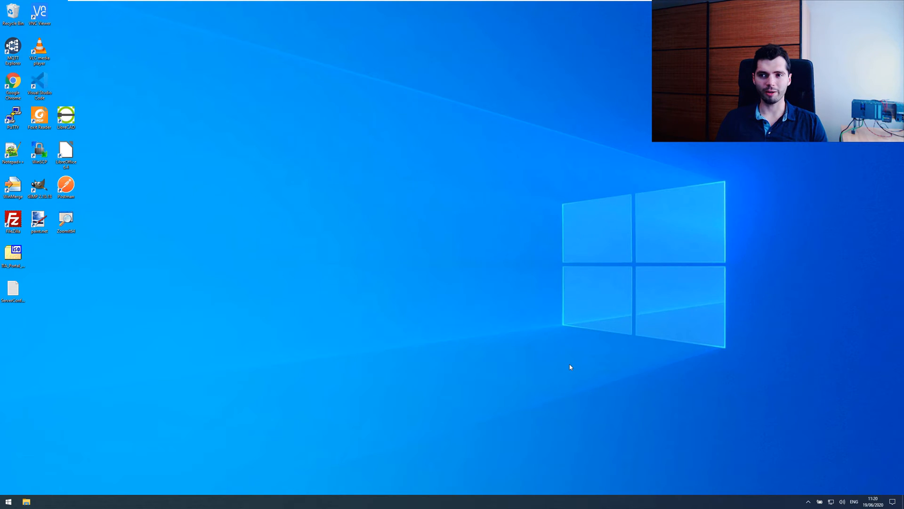
Launch the Project Server Administration tool and move its window toward the screen centre.
{"action": "left_click", "coordinate": [9, 500]}
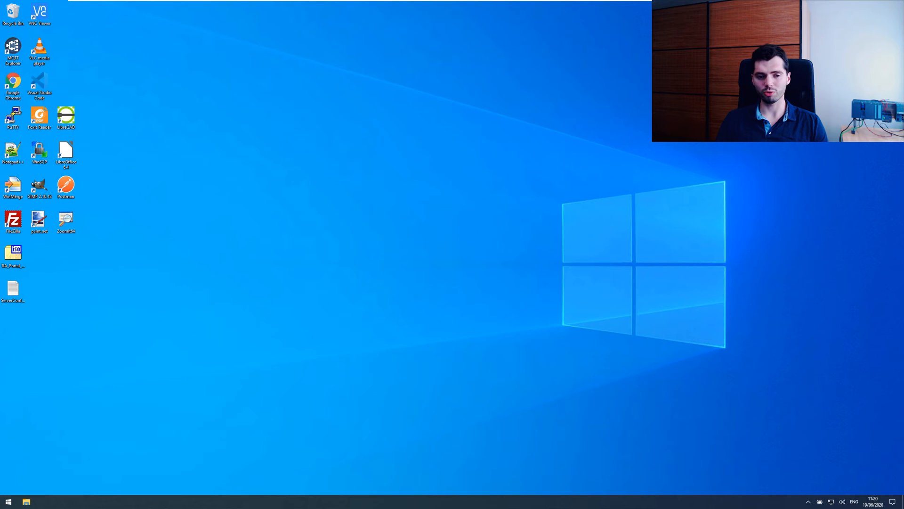
{"action": "double_click", "coordinate": [12, 254]}
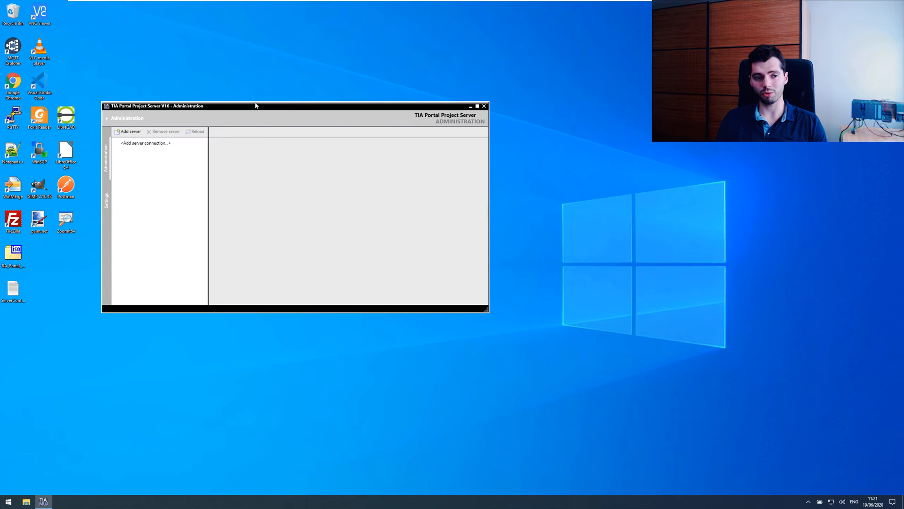
{"action": "left_click_drag", "start_coordinate": [253, 106], "coordinate": [412, 113]}
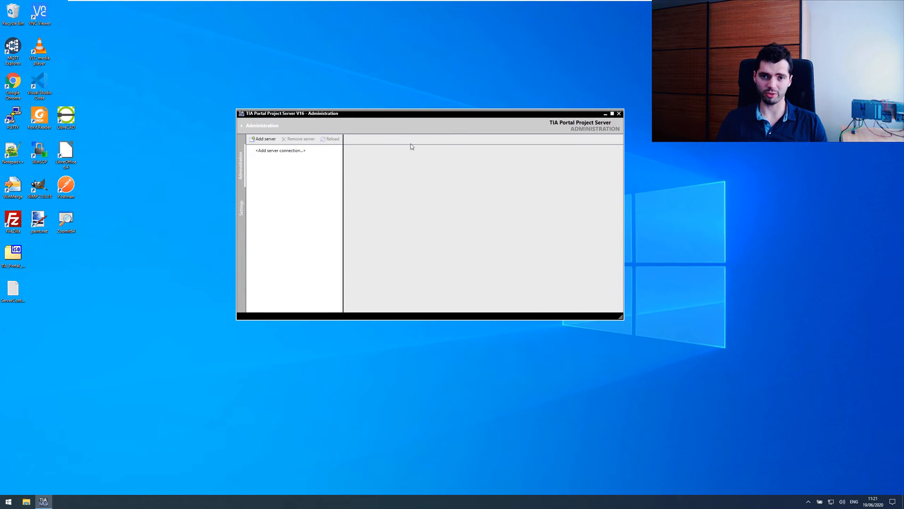
{"action": "mouse_move", "coordinate": [391, 148]}
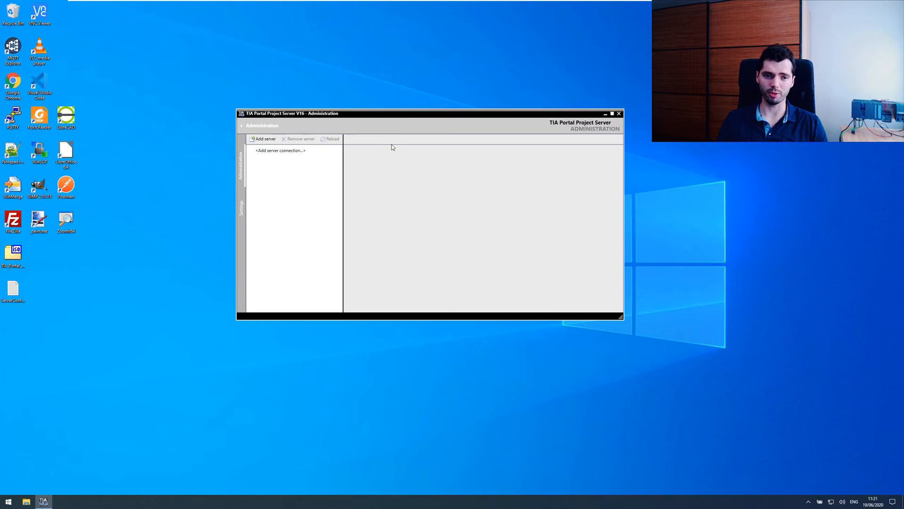
{"action": "mouse_move", "coordinate": [353, 155]}
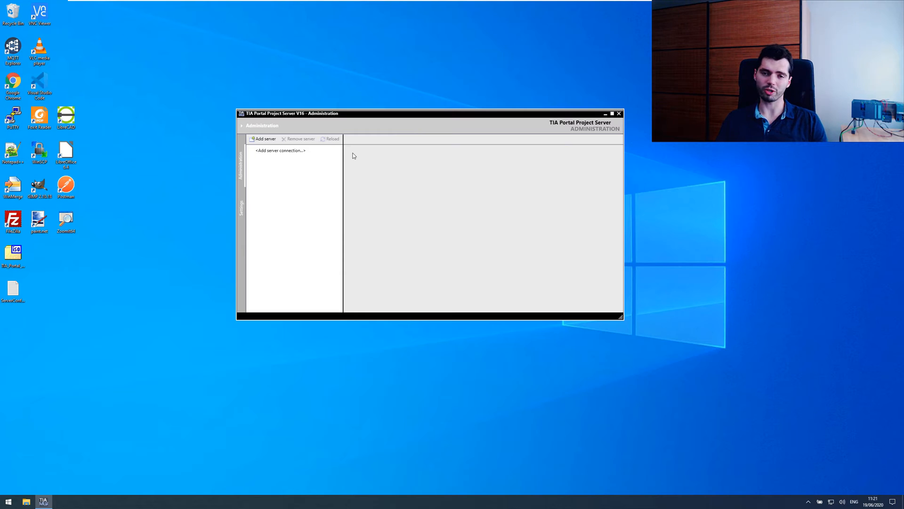
{"action": "mouse_move", "coordinate": [359, 175]}
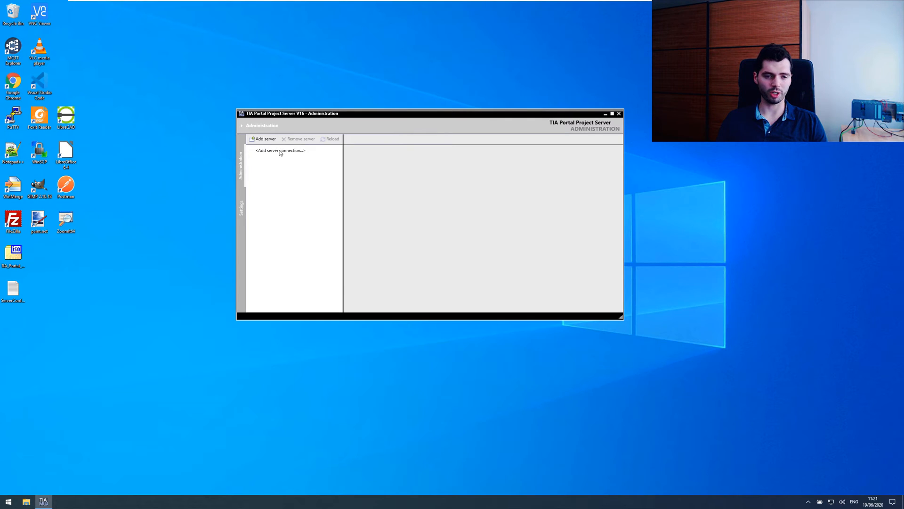
Add a localhost:8735 HTTPS server connection, connect to it and trust its certificate.
{"action": "left_click", "coordinate": [264, 140]}
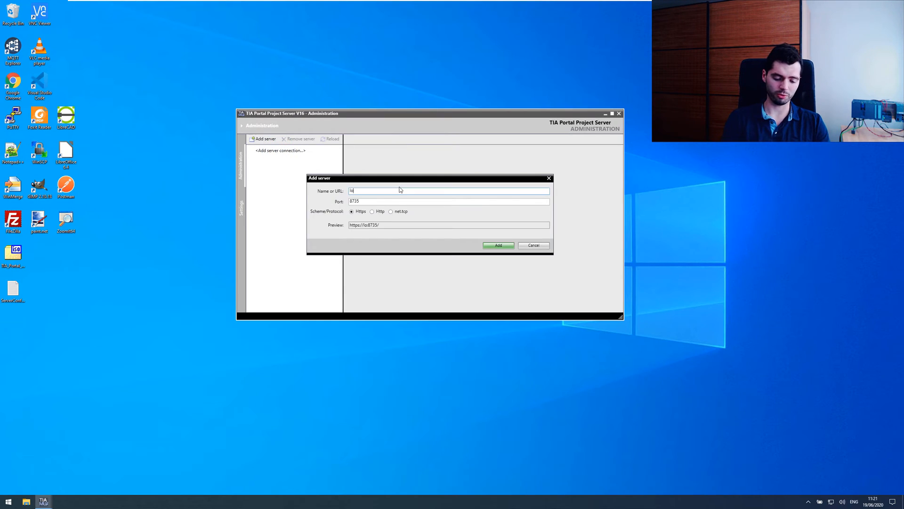
{"action": "type", "text": "localhost"}
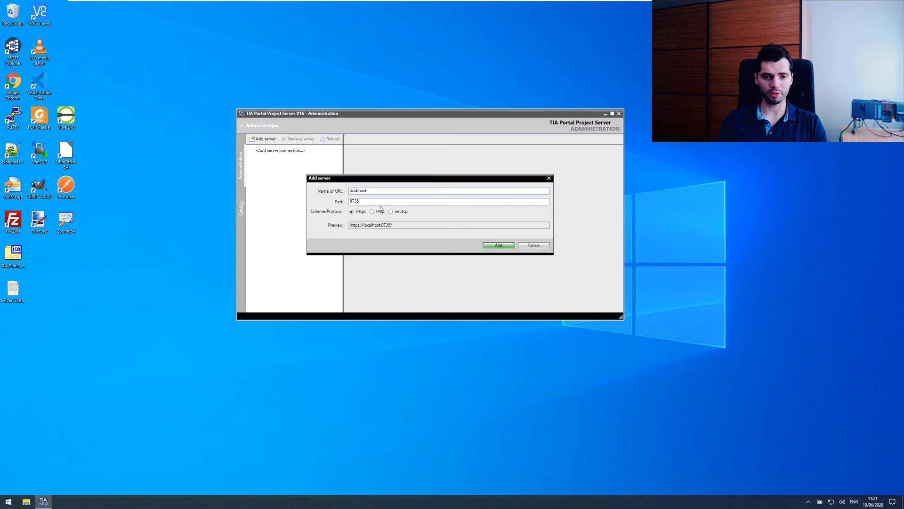
{"action": "left_click", "coordinate": [497, 245]}
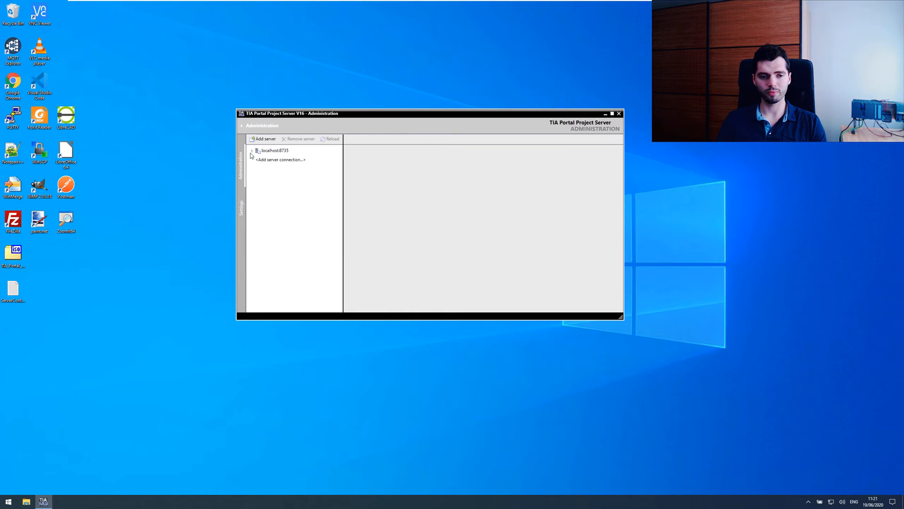
{"action": "left_click", "coordinate": [252, 150]}
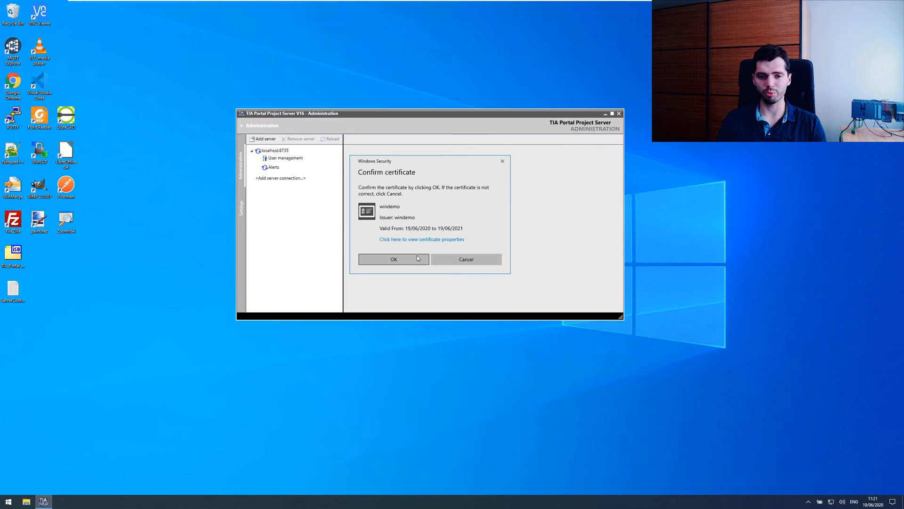
{"action": "left_click", "coordinate": [393, 259]}
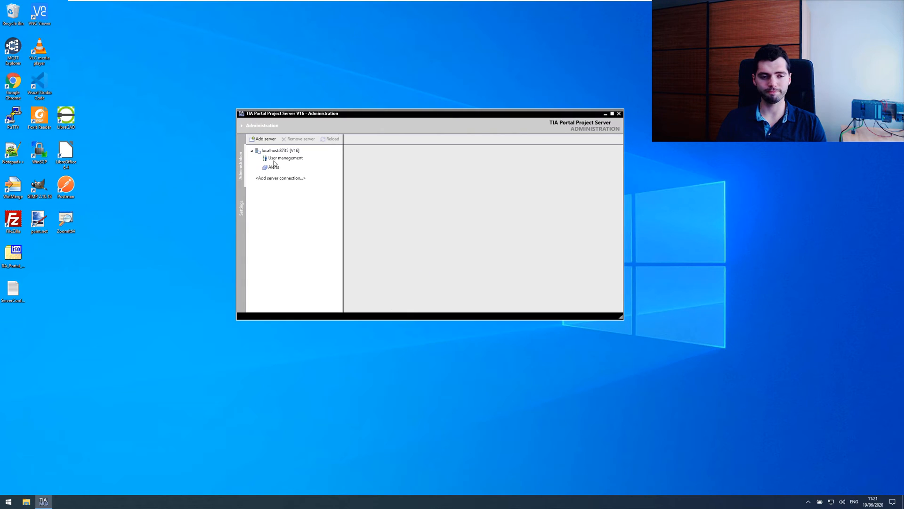
View the server's alerts and the Manager, Contributor and Member user lists, then close the tool.
{"action": "left_click", "coordinate": [273, 167]}
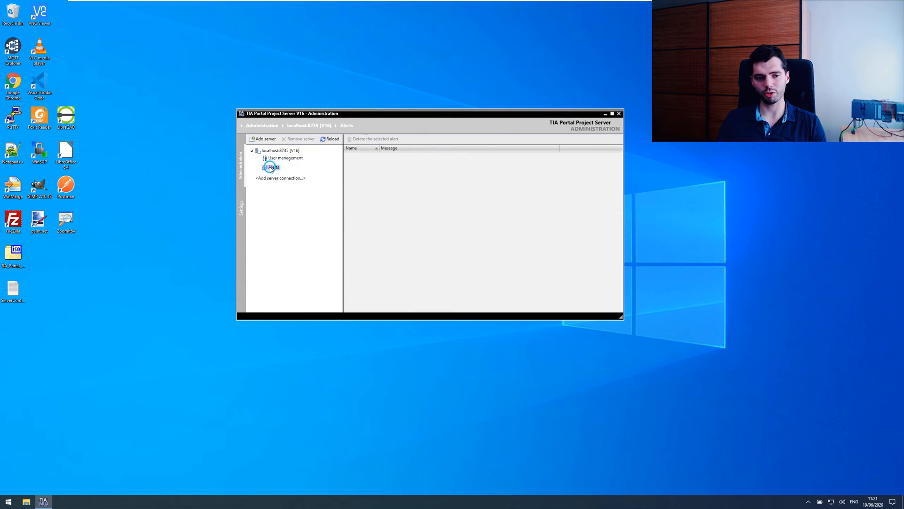
{"action": "left_click", "coordinate": [285, 158]}
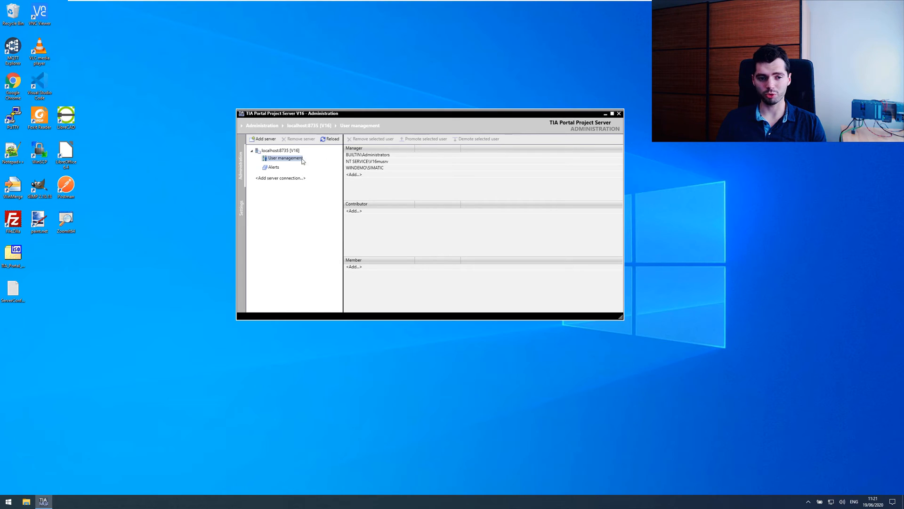
{"action": "left_click", "coordinate": [242, 205]}
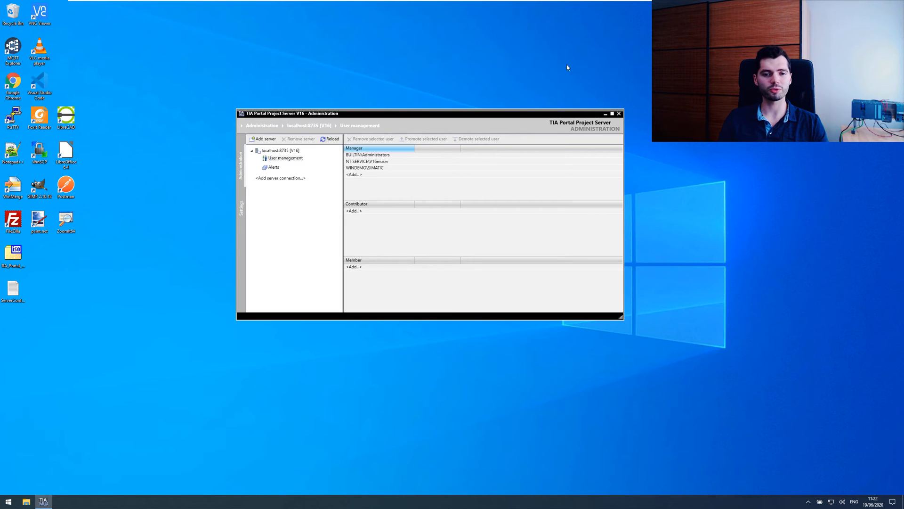
{"action": "left_click", "coordinate": [618, 113]}
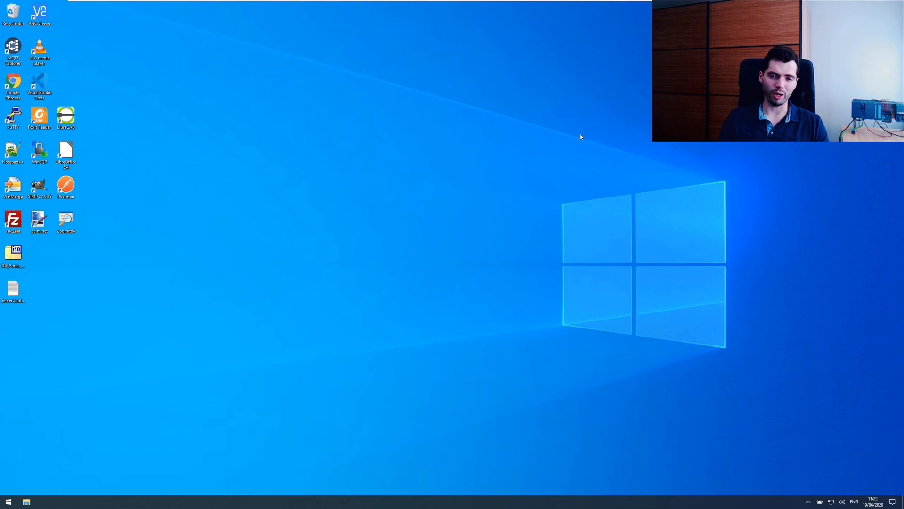
{"action": "mouse_move", "coordinate": [566, 151]}
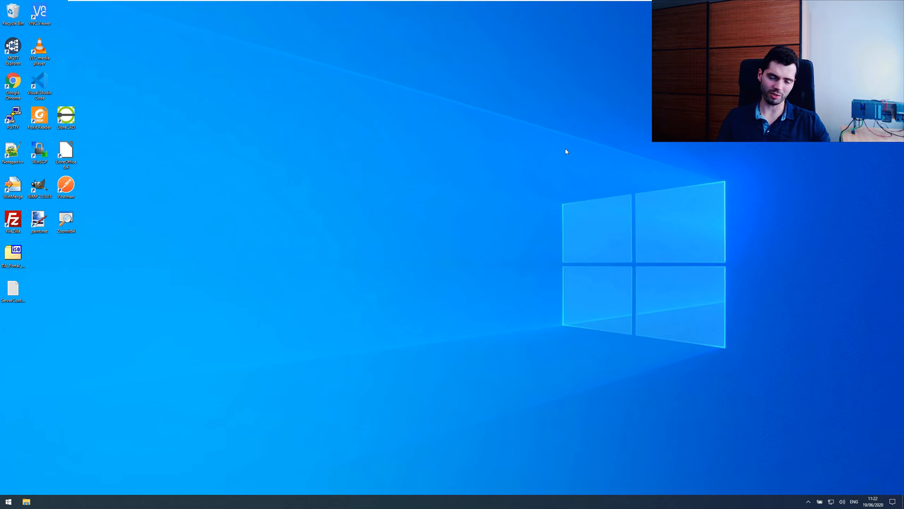
{"action": "mouse_move", "coordinate": [315, 231]}
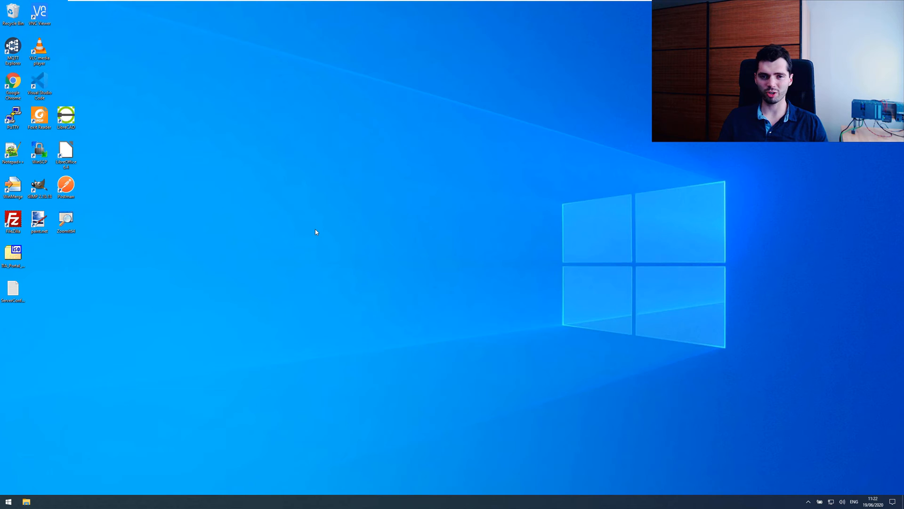
{"action": "mouse_move", "coordinate": [334, 241]}
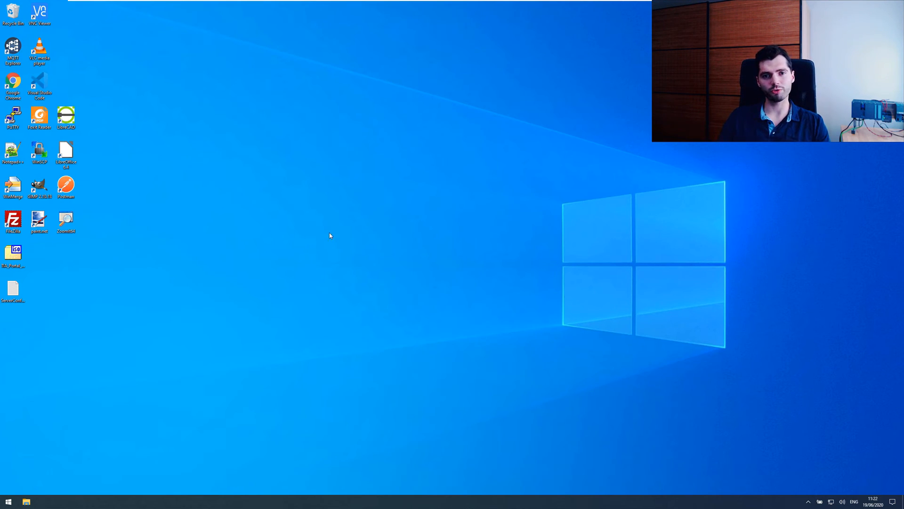
{"action": "left_click", "coordinate": [7, 502]}
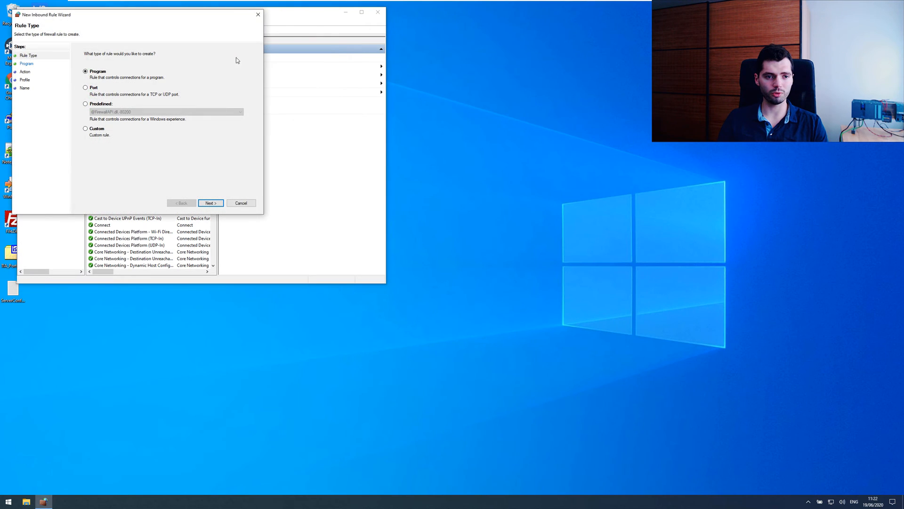
Make the new inbound rule port-based for TCP port 8735.
{"action": "left_click", "coordinate": [85, 87]}
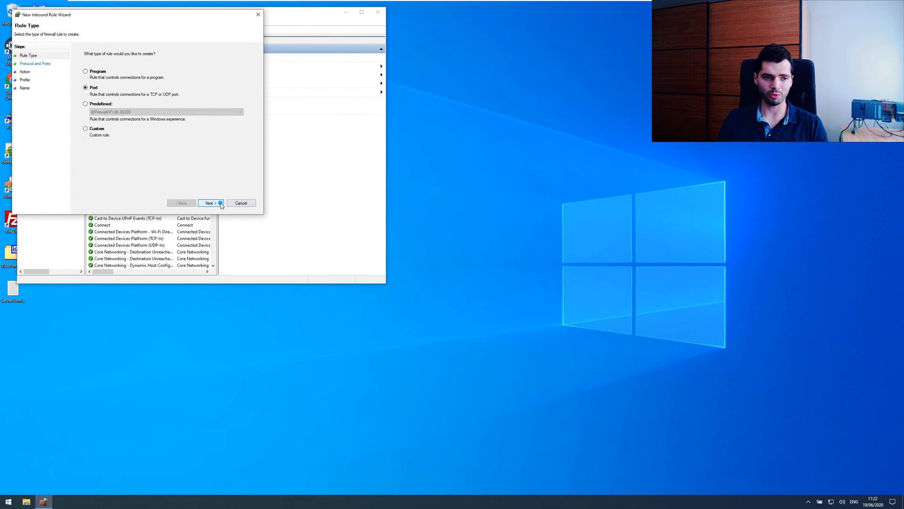
{"action": "left_click", "coordinate": [210, 203]}
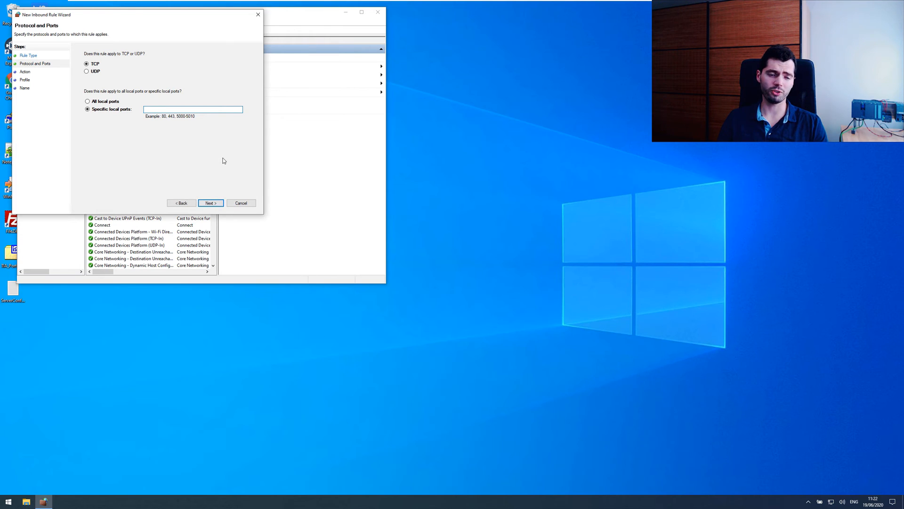
{"action": "type", "text": "8735"}
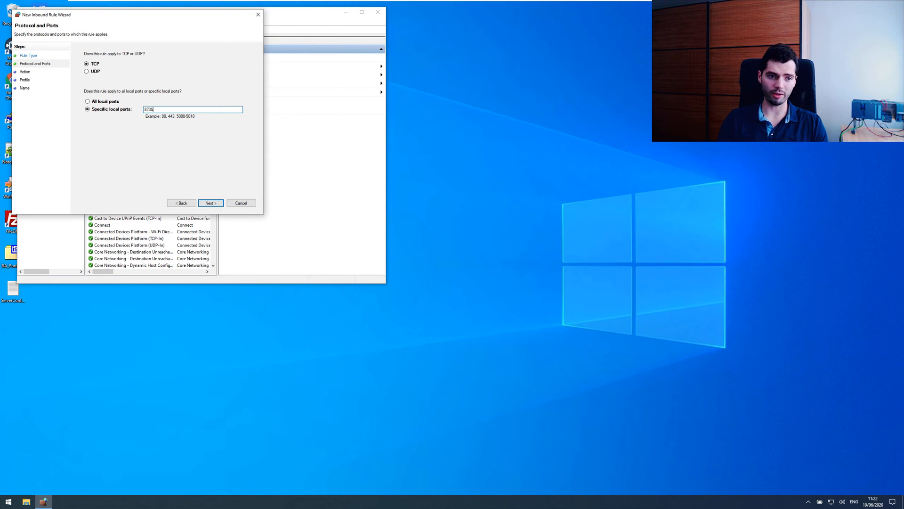
{"action": "mouse_move", "coordinate": [206, 153]}
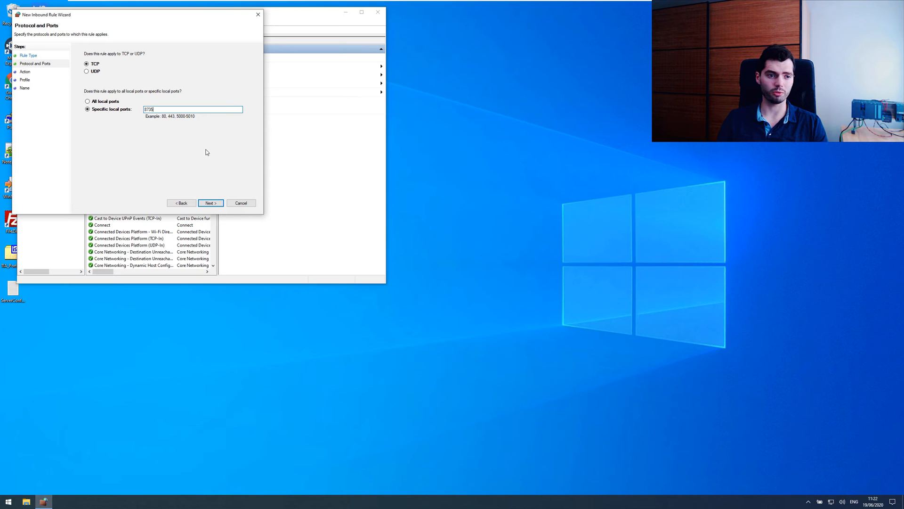
{"action": "left_click", "coordinate": [209, 203]}
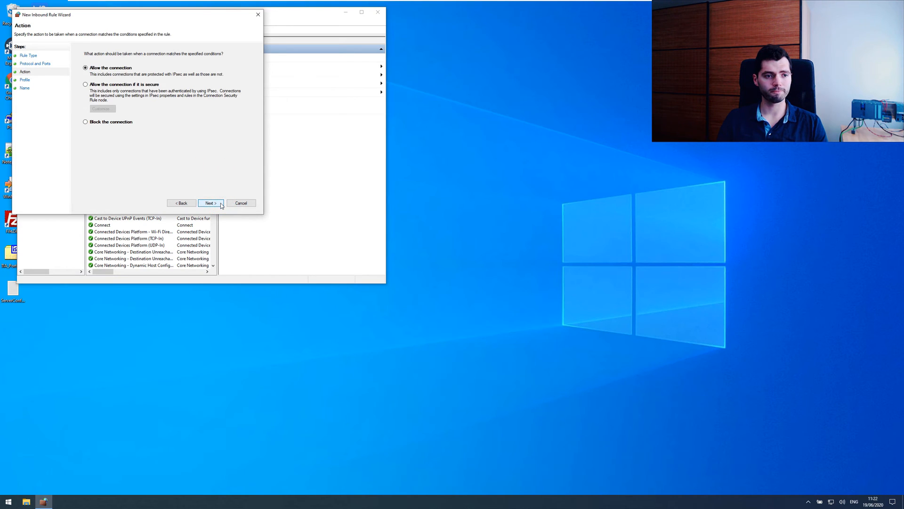
Keep Allow the connection, name the rule projectserver and finish it.
{"action": "left_click", "coordinate": [209, 202]}
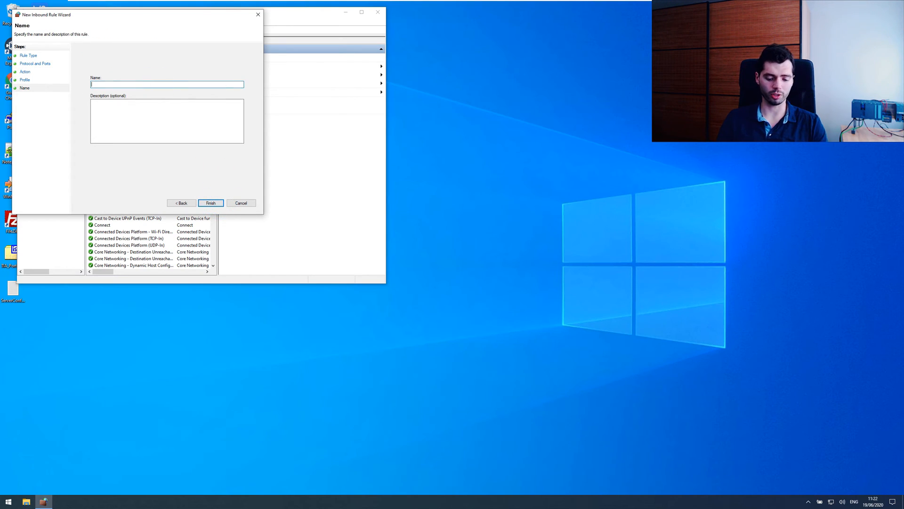
{"action": "type", "text": "projectserver"}
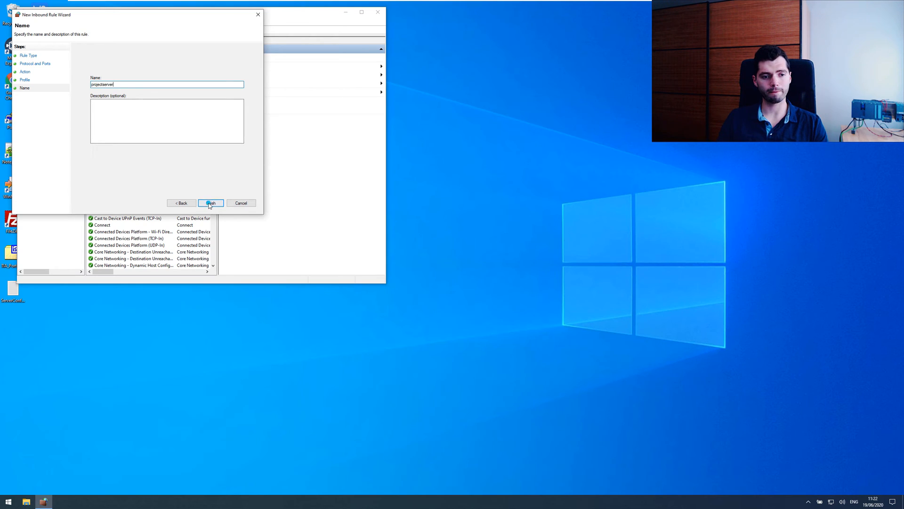
{"action": "left_click", "coordinate": [210, 202]}
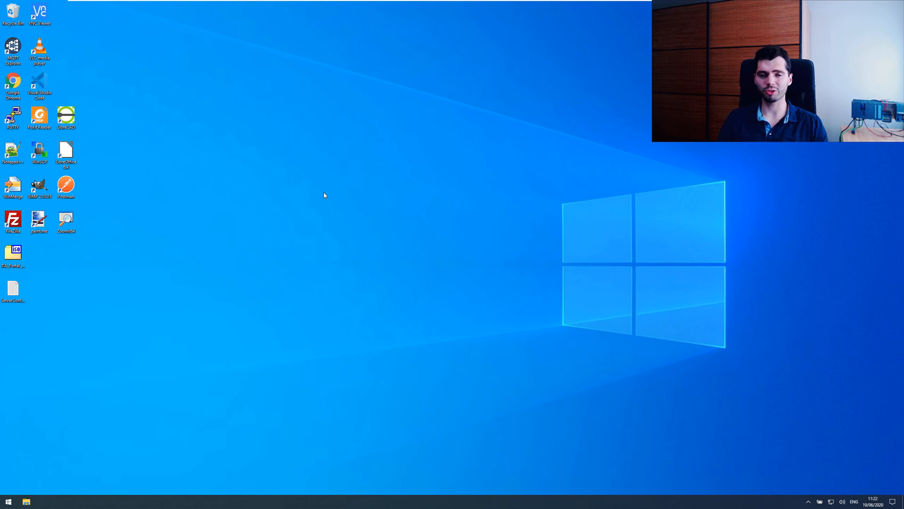
{"action": "mouse_move", "coordinate": [671, 166]}
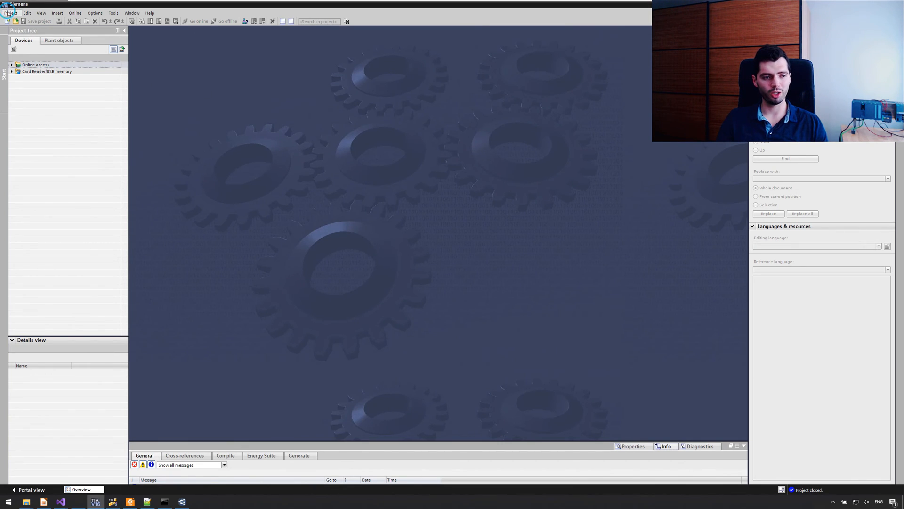
Open Manage server projects, go to the server settings and delete the old server connection.
{"action": "left_click", "coordinate": [10, 12]}
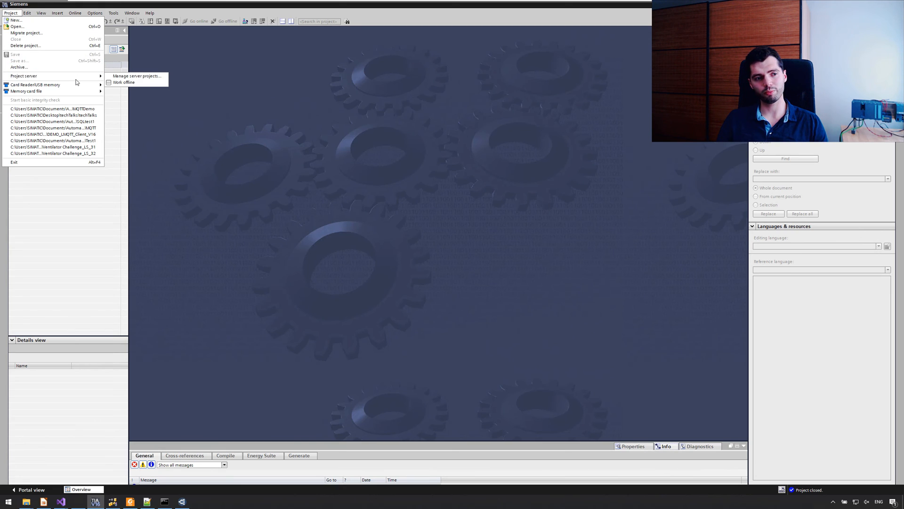
{"action": "left_click", "coordinate": [136, 75]}
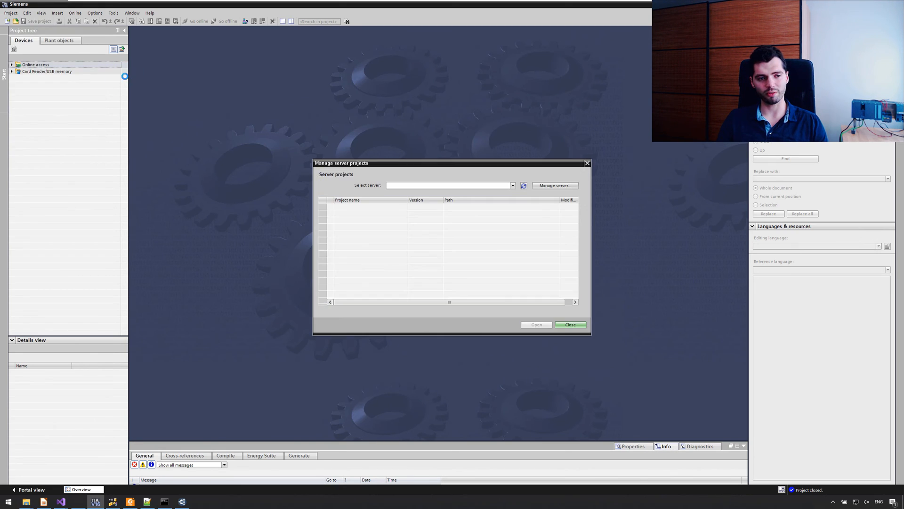
{"action": "left_click", "coordinate": [450, 185]}
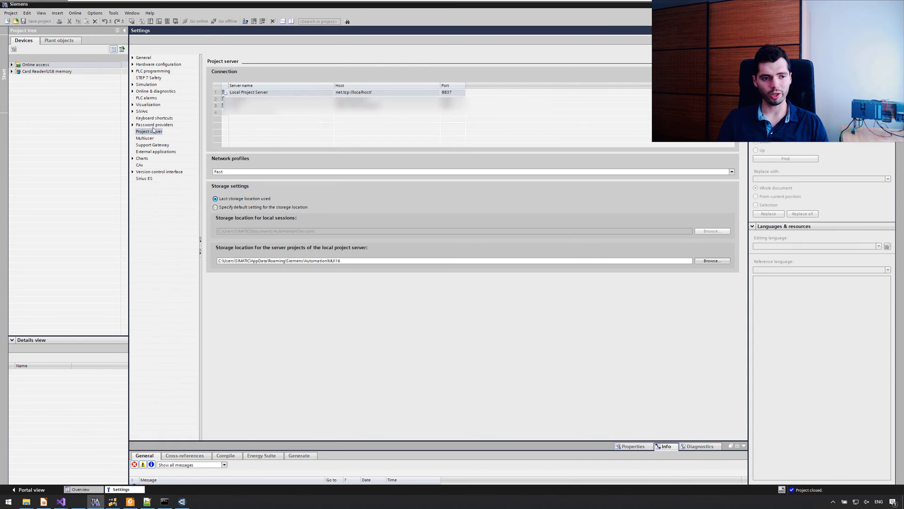
{"action": "mouse_move", "coordinate": [380, 116]}
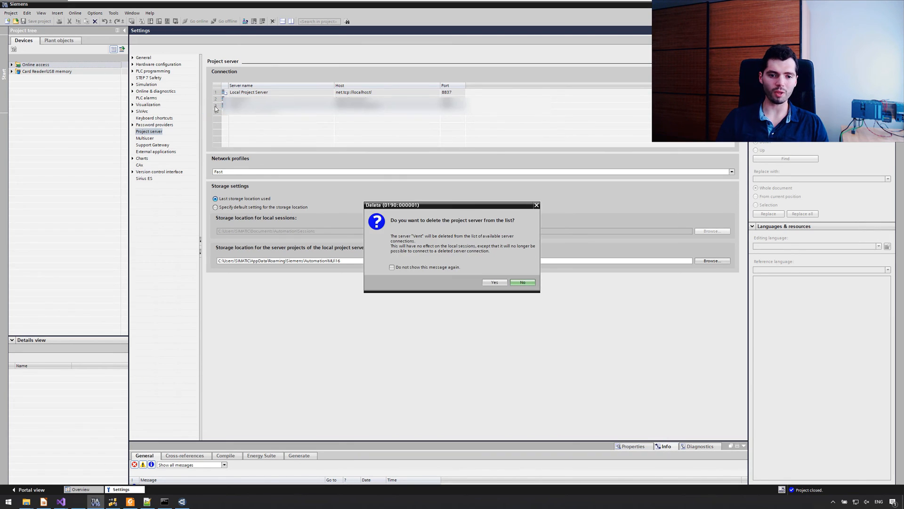
{"action": "left_click", "coordinate": [494, 282]}
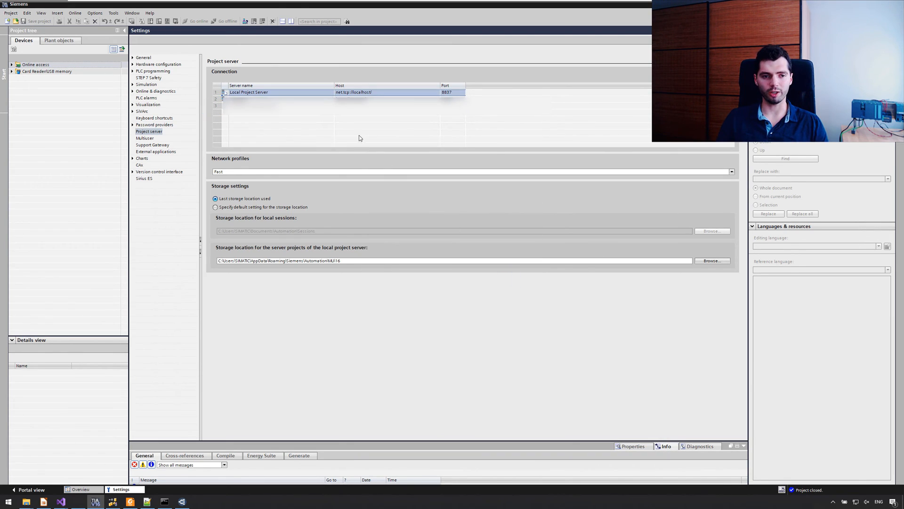
Add server connection AutomationStation using https, host 192.168.0.15 and port 8735.
{"action": "left_click", "coordinate": [253, 105]}
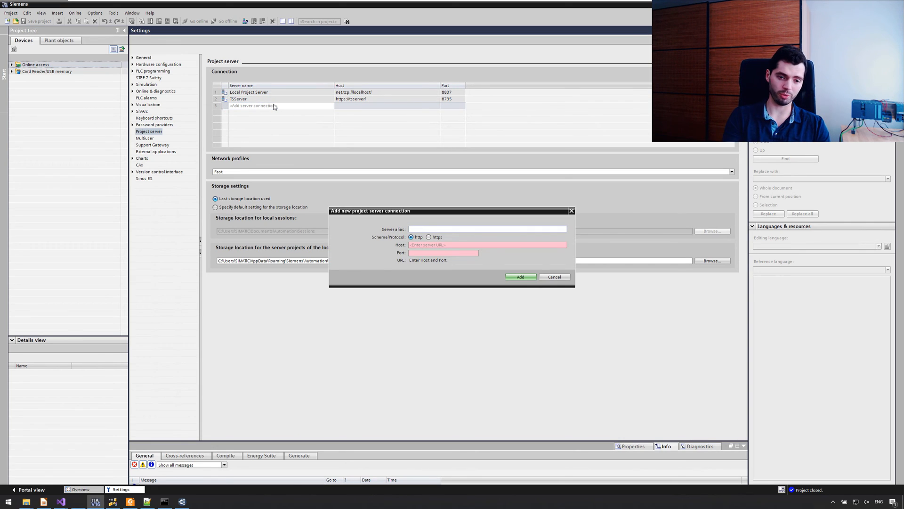
{"action": "type", "text": "TestServer"}
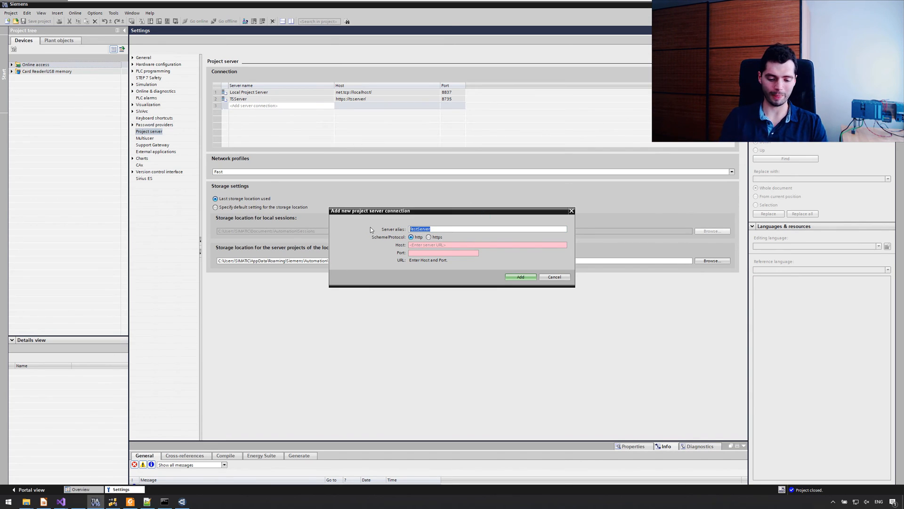
{"action": "type", "text": "AutomationStation"}
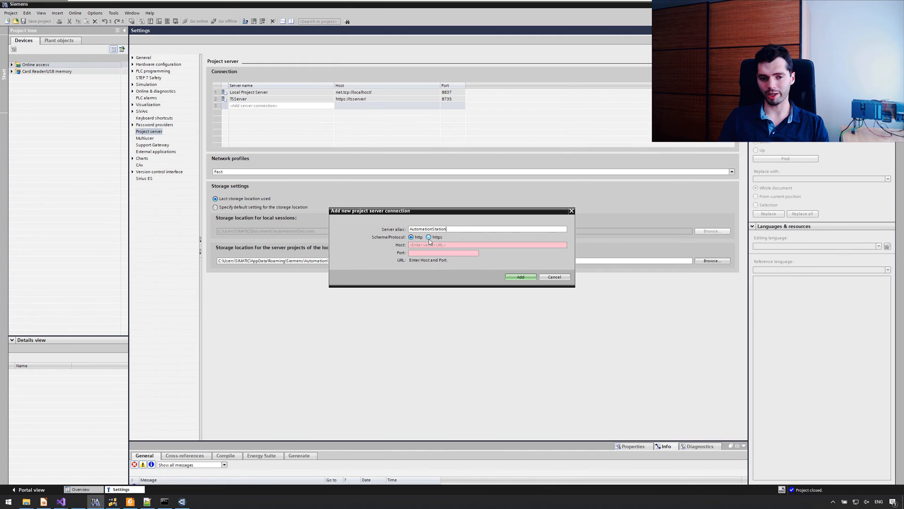
{"action": "left_click", "coordinate": [429, 237]}
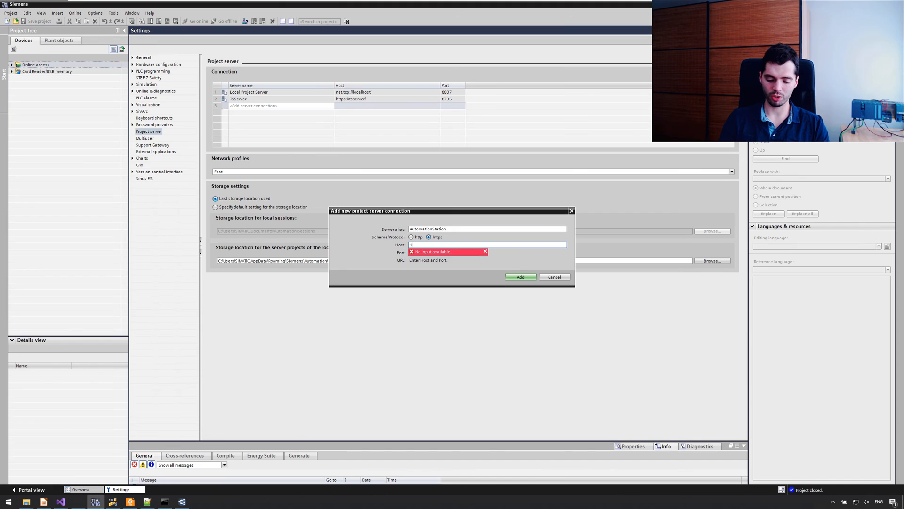
{"action": "type", "text": "192.168.0.15"}
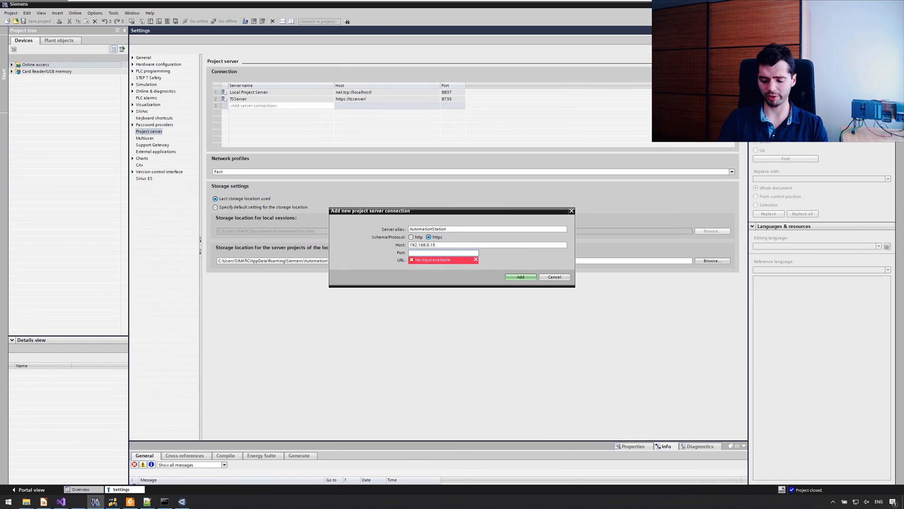
{"action": "type", "text": "8735"}
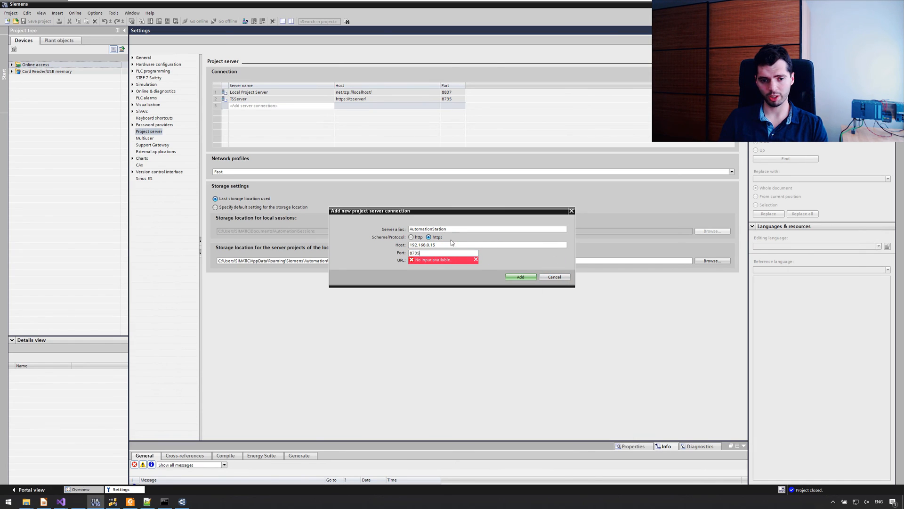
{"action": "left_click", "coordinate": [520, 277]}
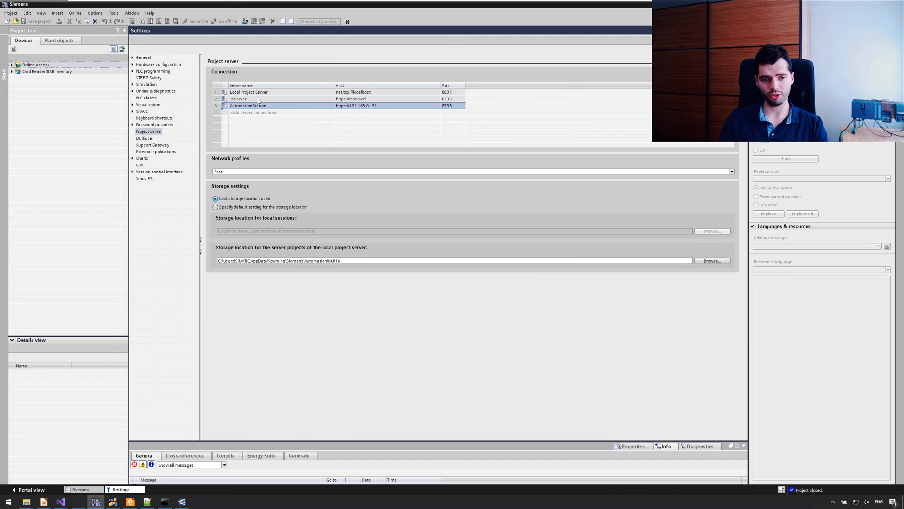
{"action": "left_click", "coordinate": [10, 12]}
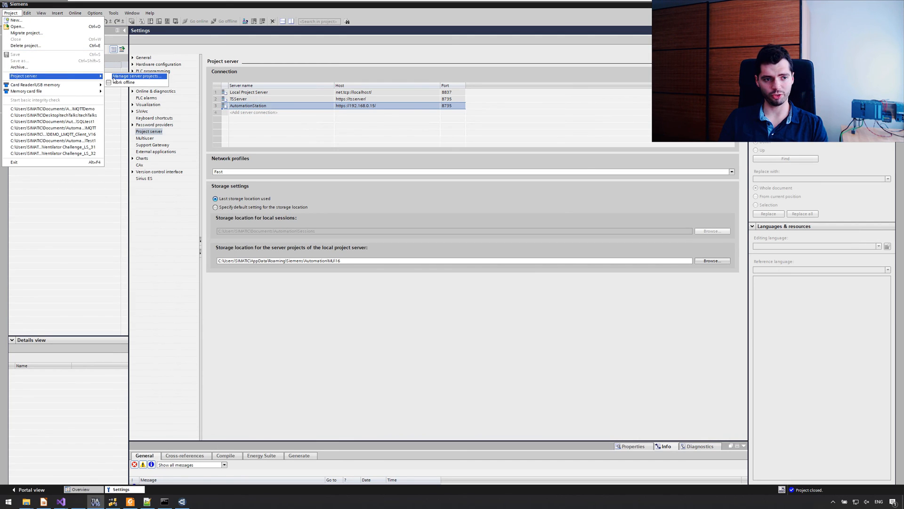
Open Manage server projects for AutomationStation and confirm its certificate, showing no projects yet.
{"action": "left_click", "coordinate": [137, 75]}
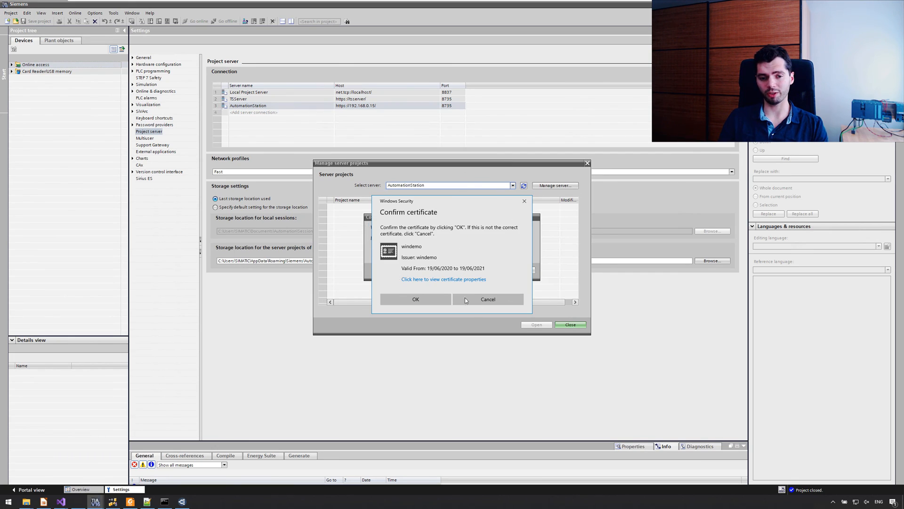
{"action": "left_click", "coordinate": [416, 299]}
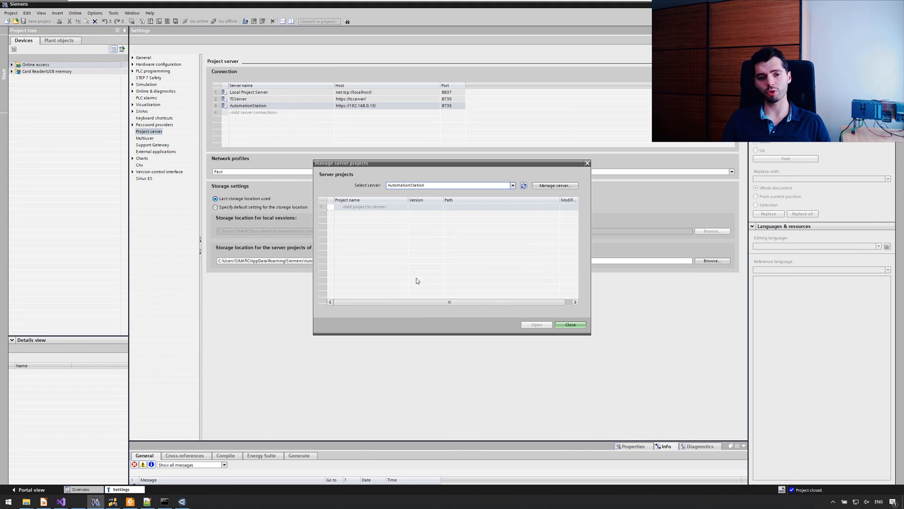
{"action": "mouse_move", "coordinate": [456, 273]}
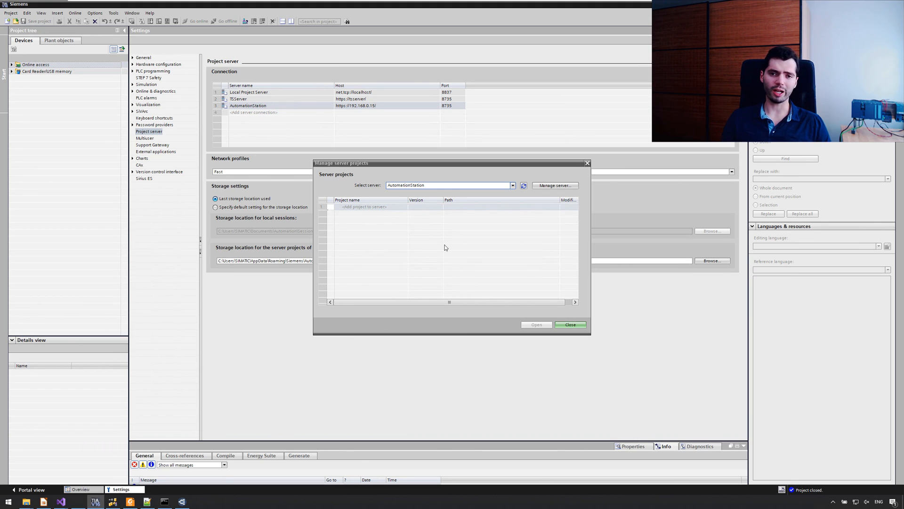
{"action": "mouse_move", "coordinate": [467, 228]}
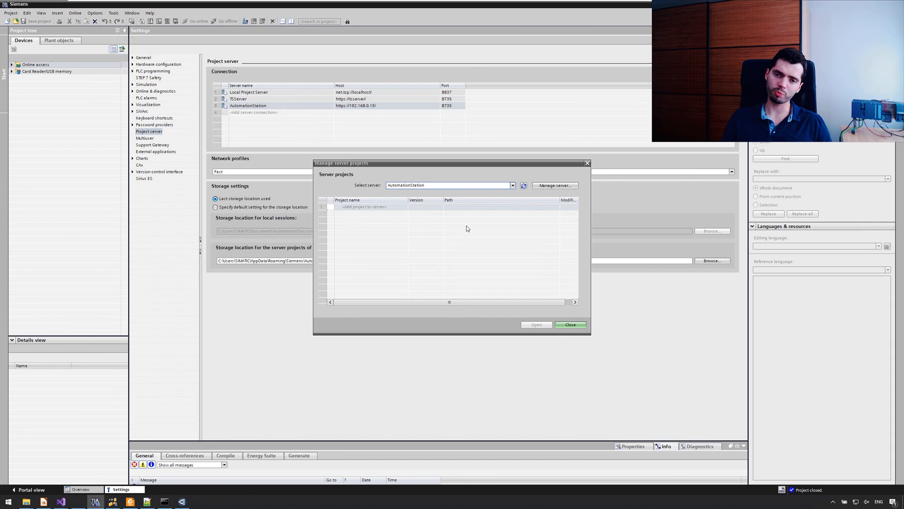
{"action": "mouse_move", "coordinate": [460, 248]}
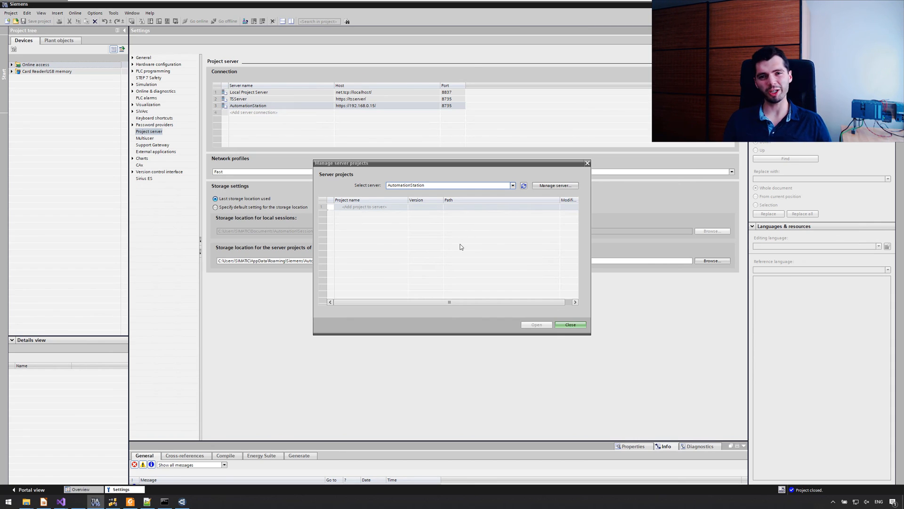